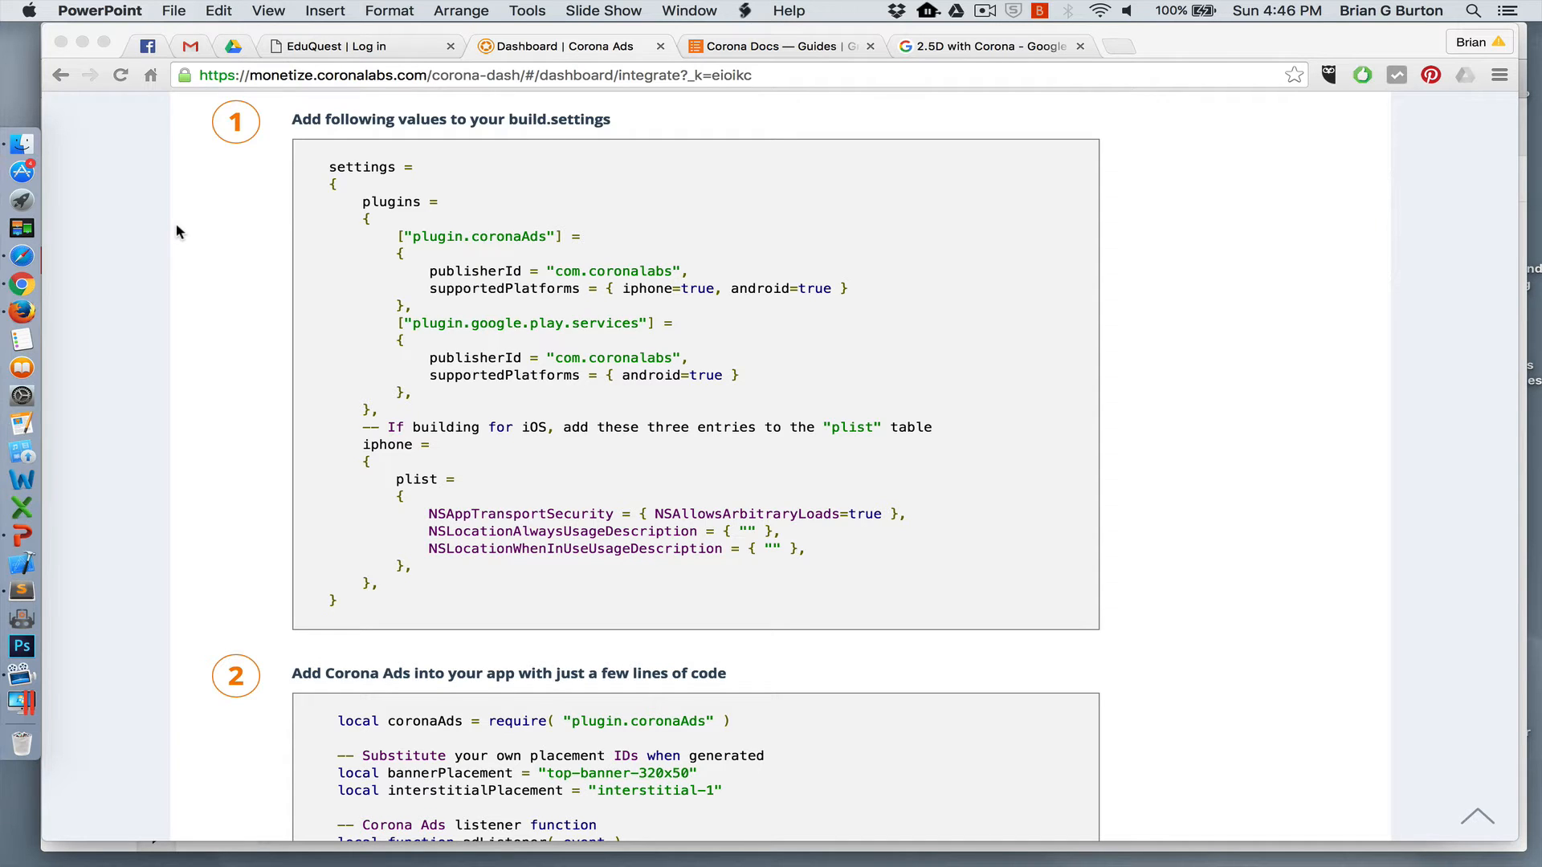
mouse_move(334, 609)
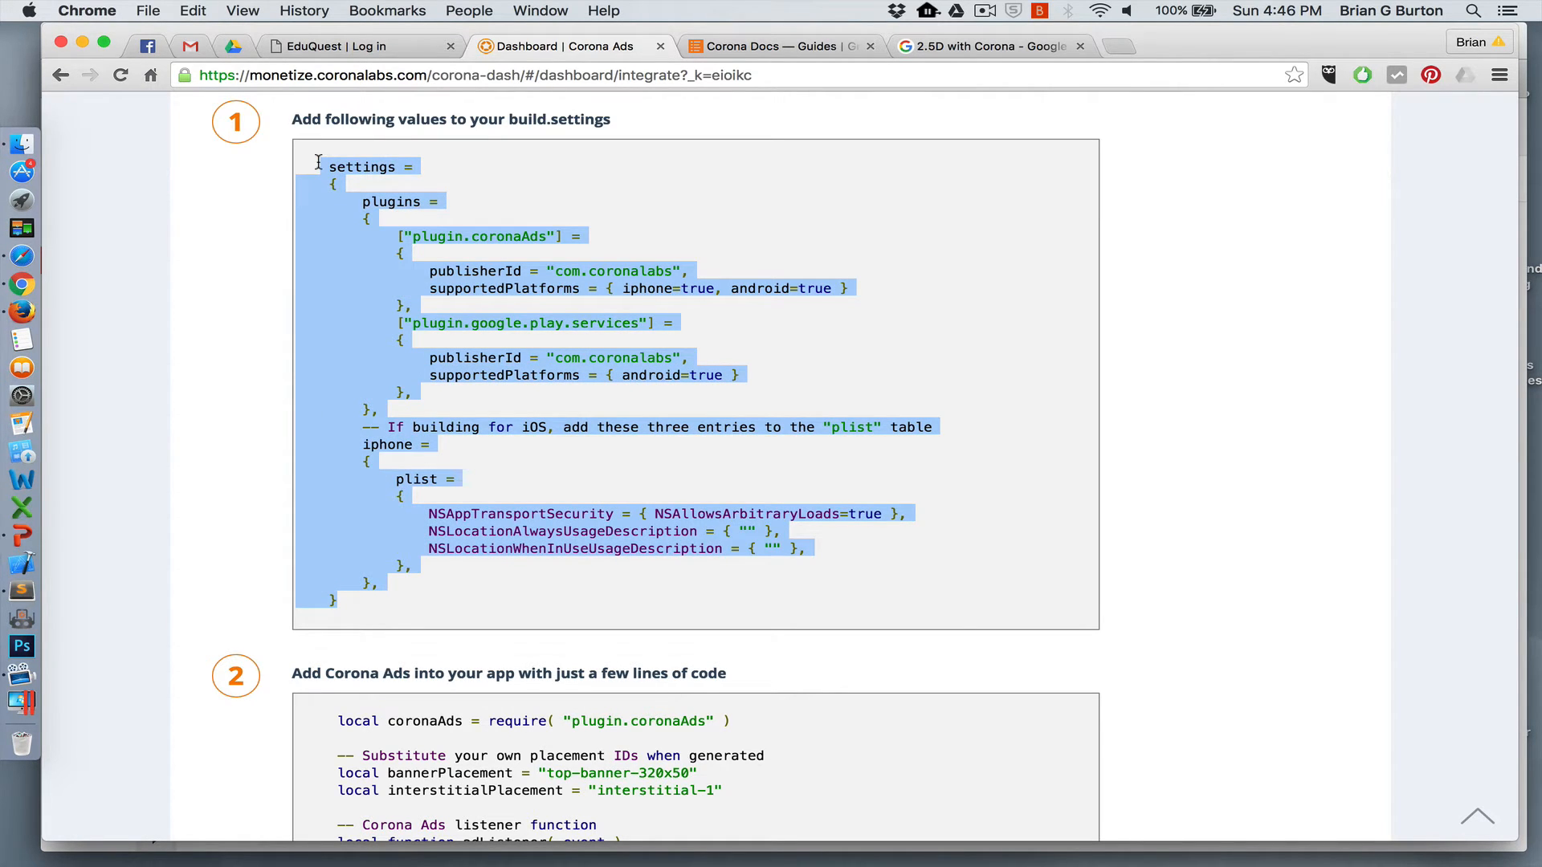
Review the step 2 Lua integration snippet below the build.settings plugin configuration.
scroll("down", 3)
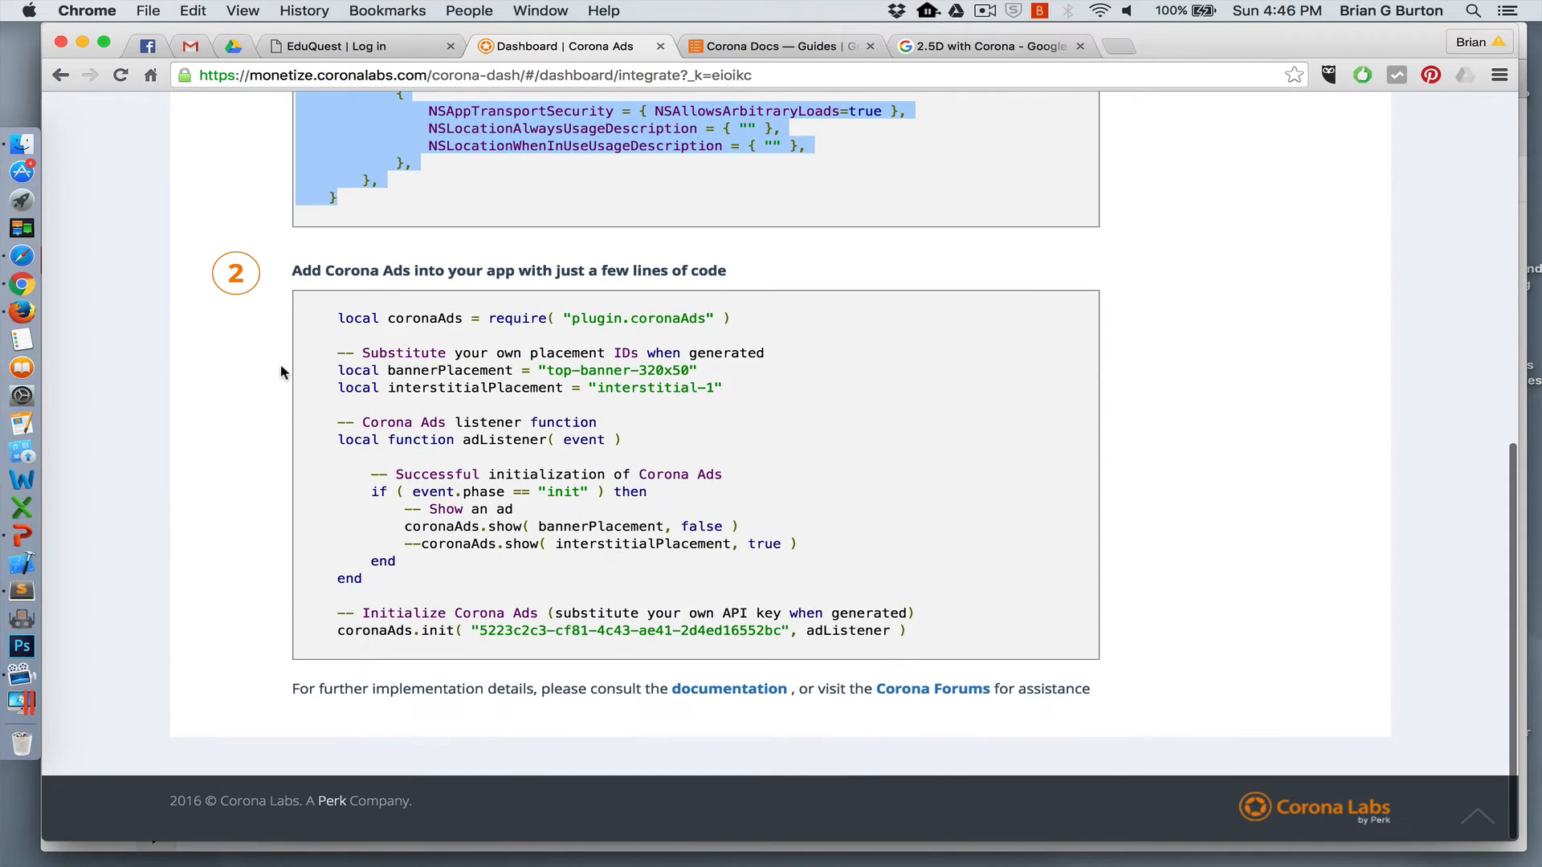
mouse_move(445, 343)
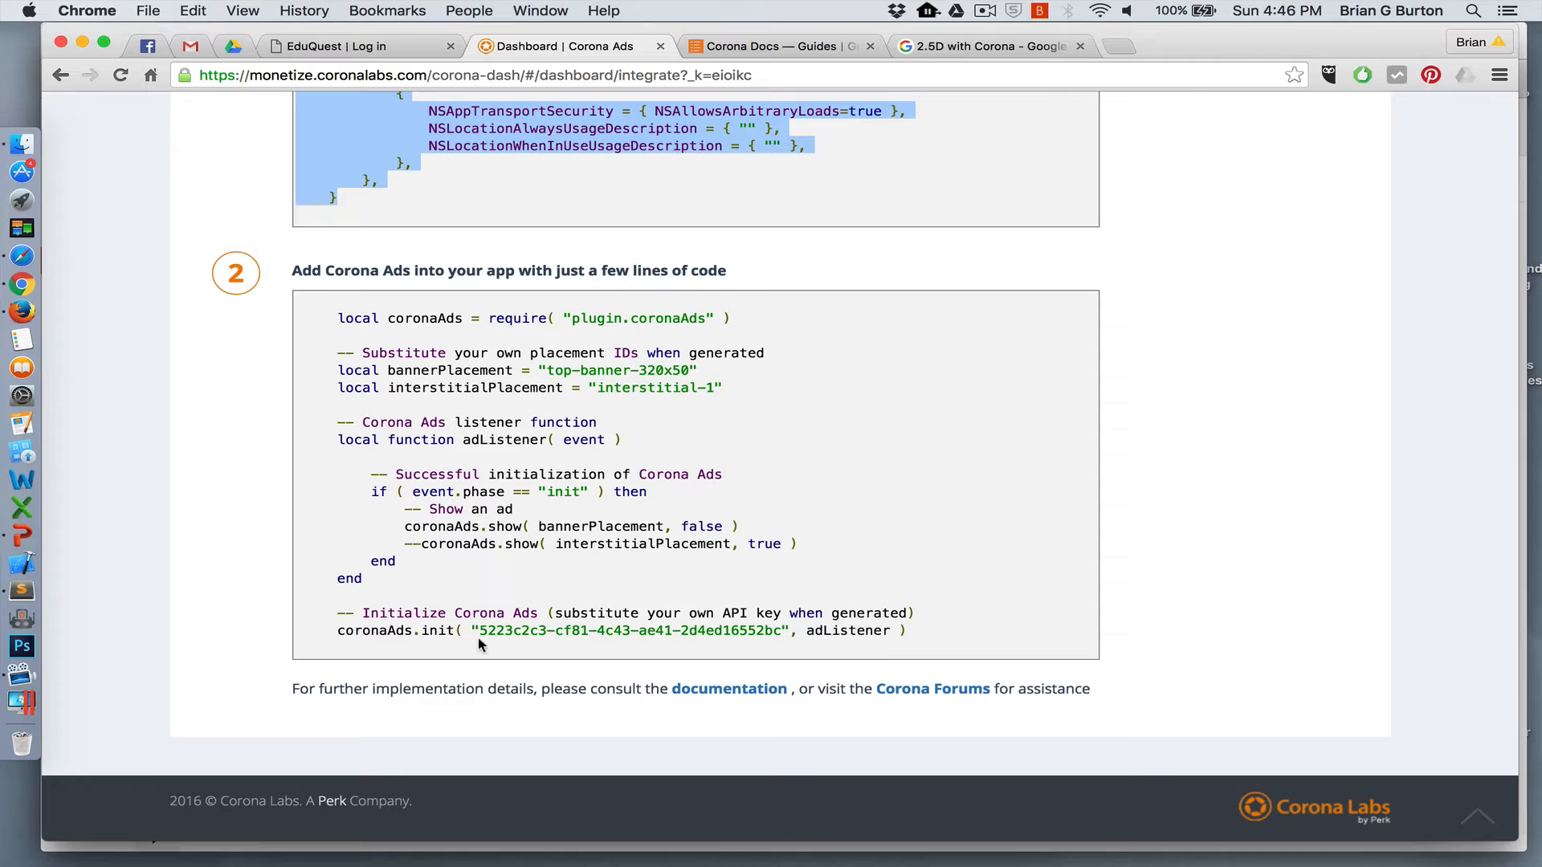
mouse_move(551, 644)
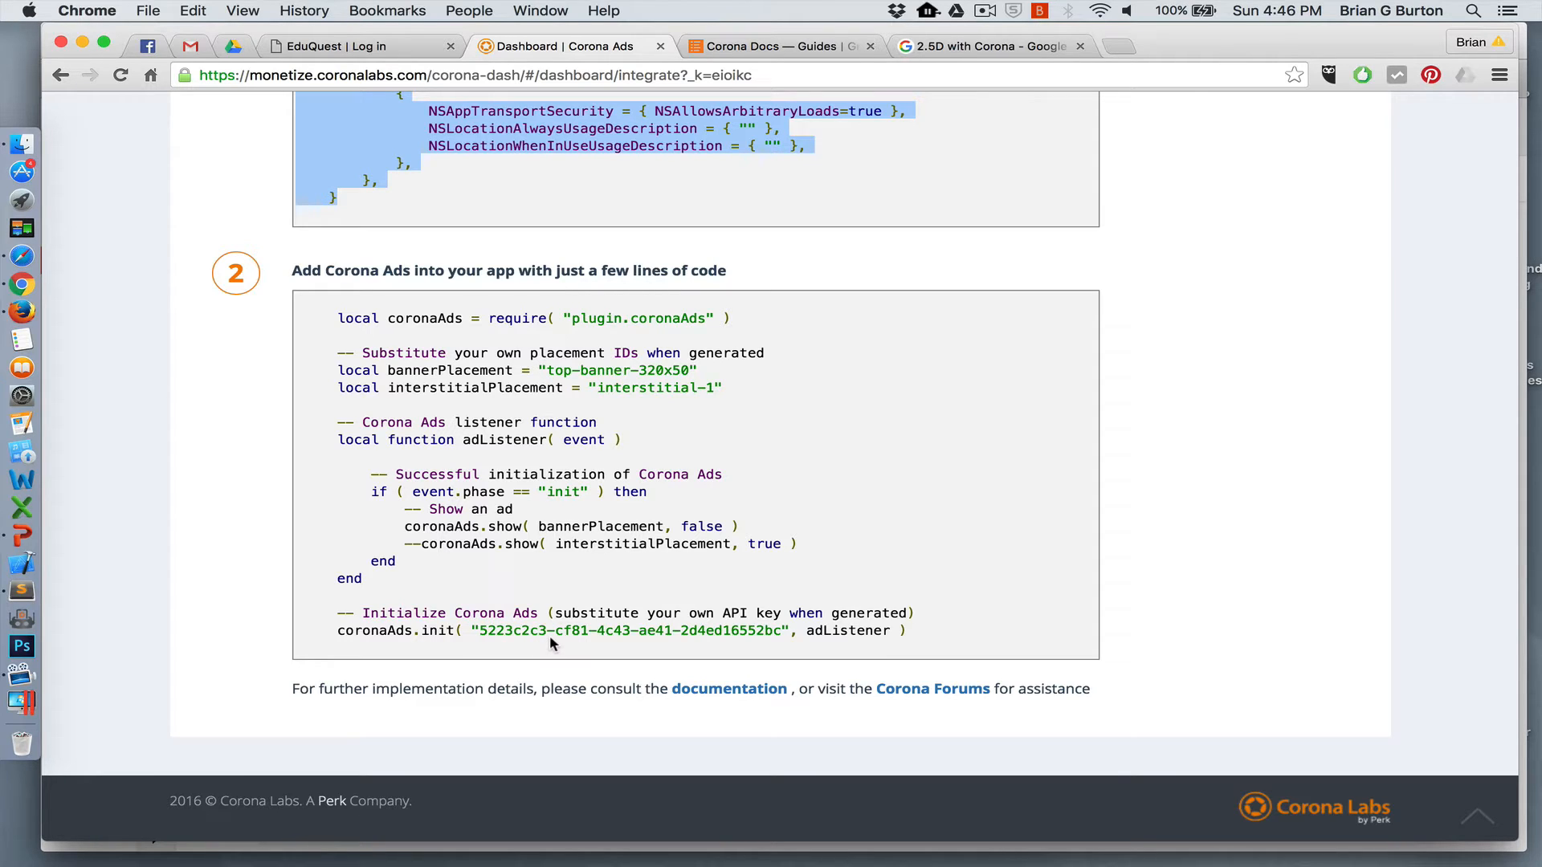
mouse_move(439, 459)
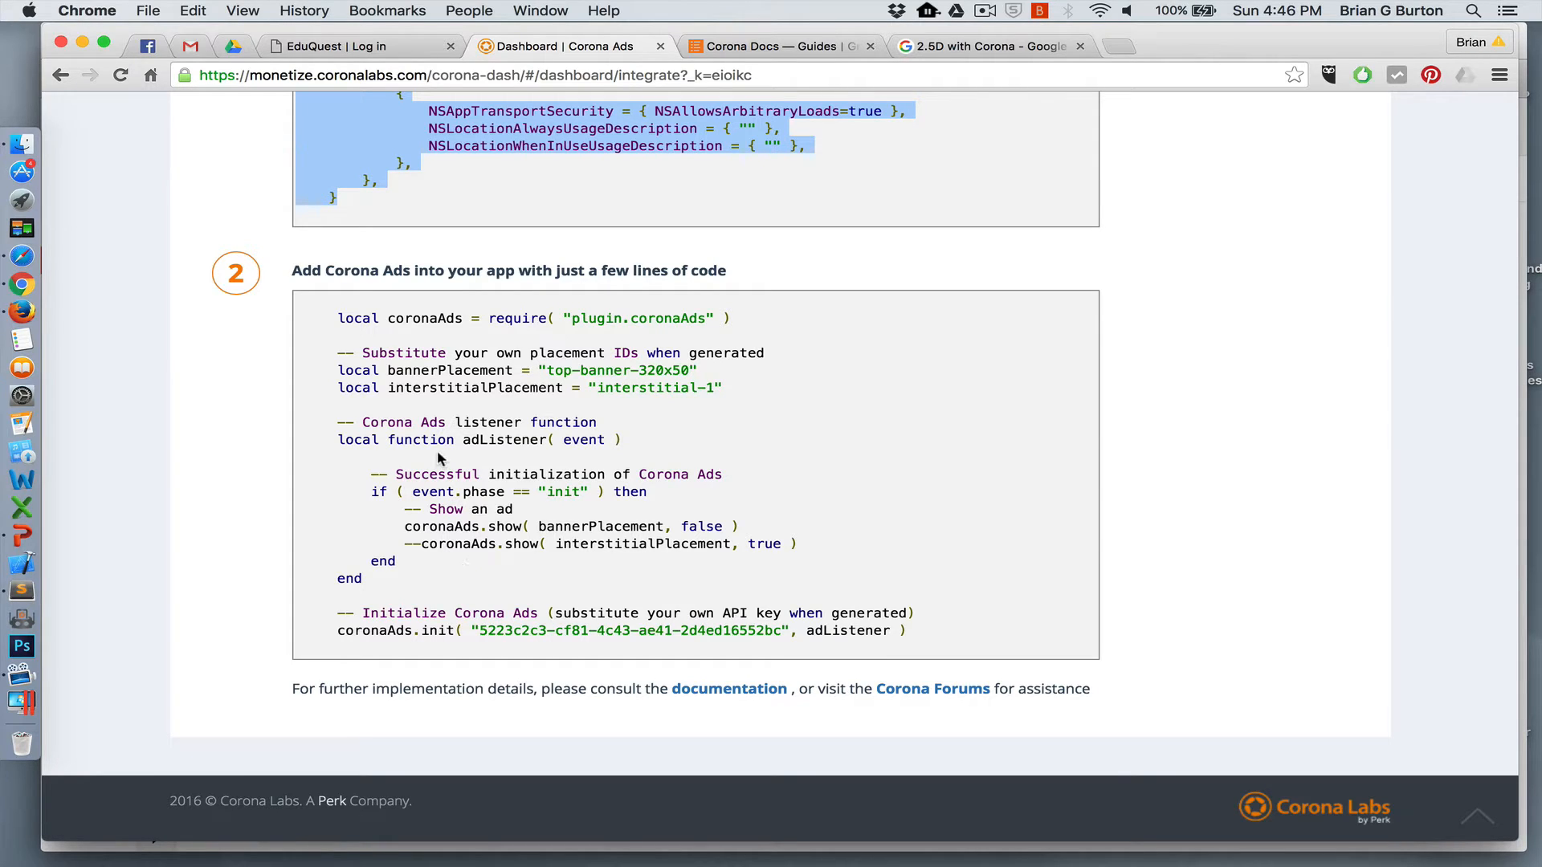
mouse_move(464, 543)
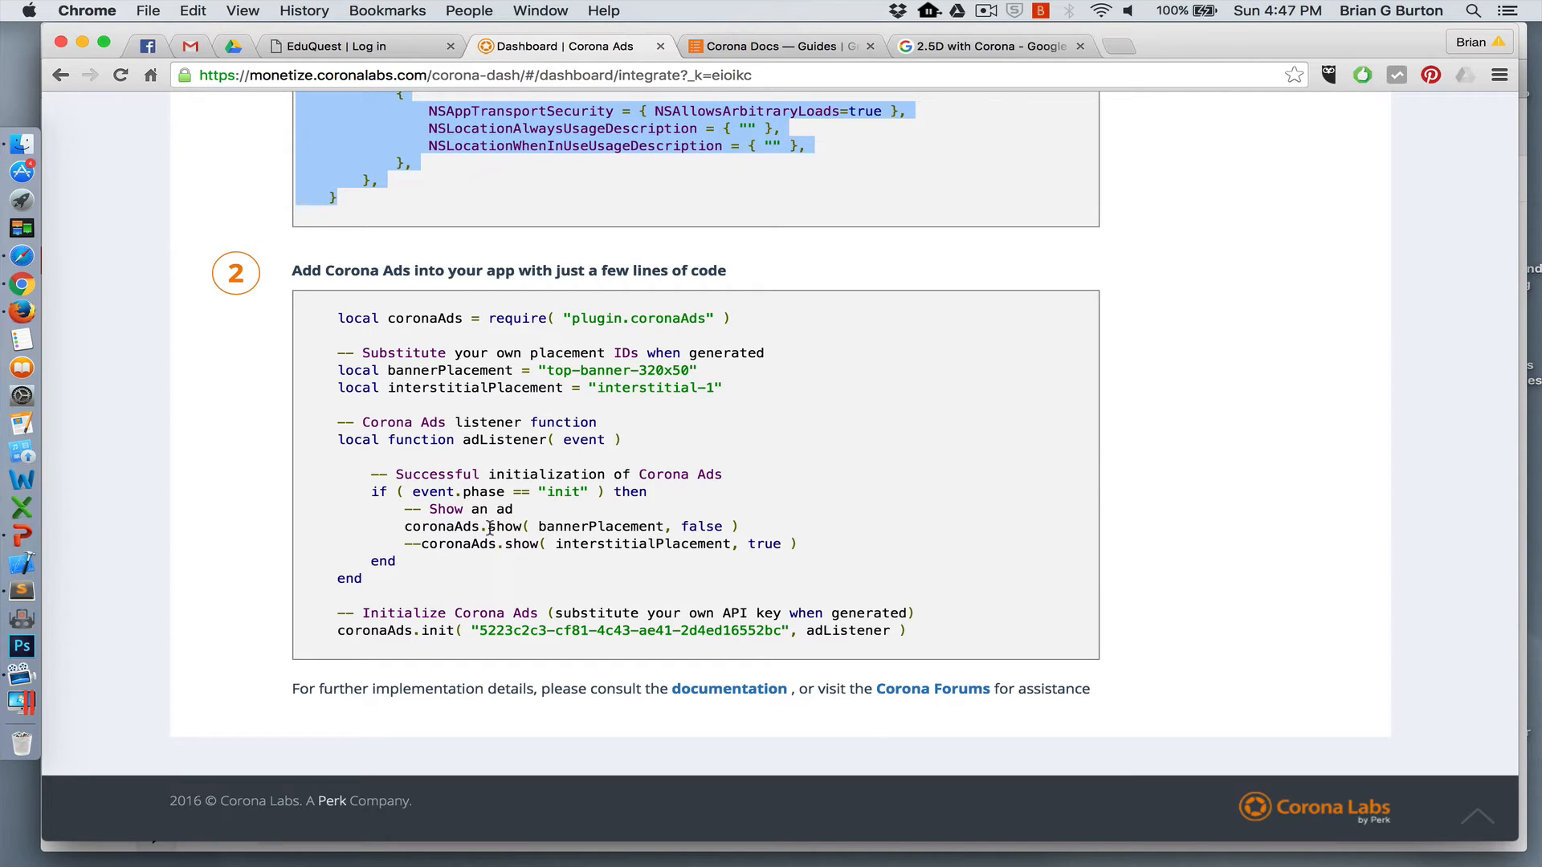
mouse_move(486, 586)
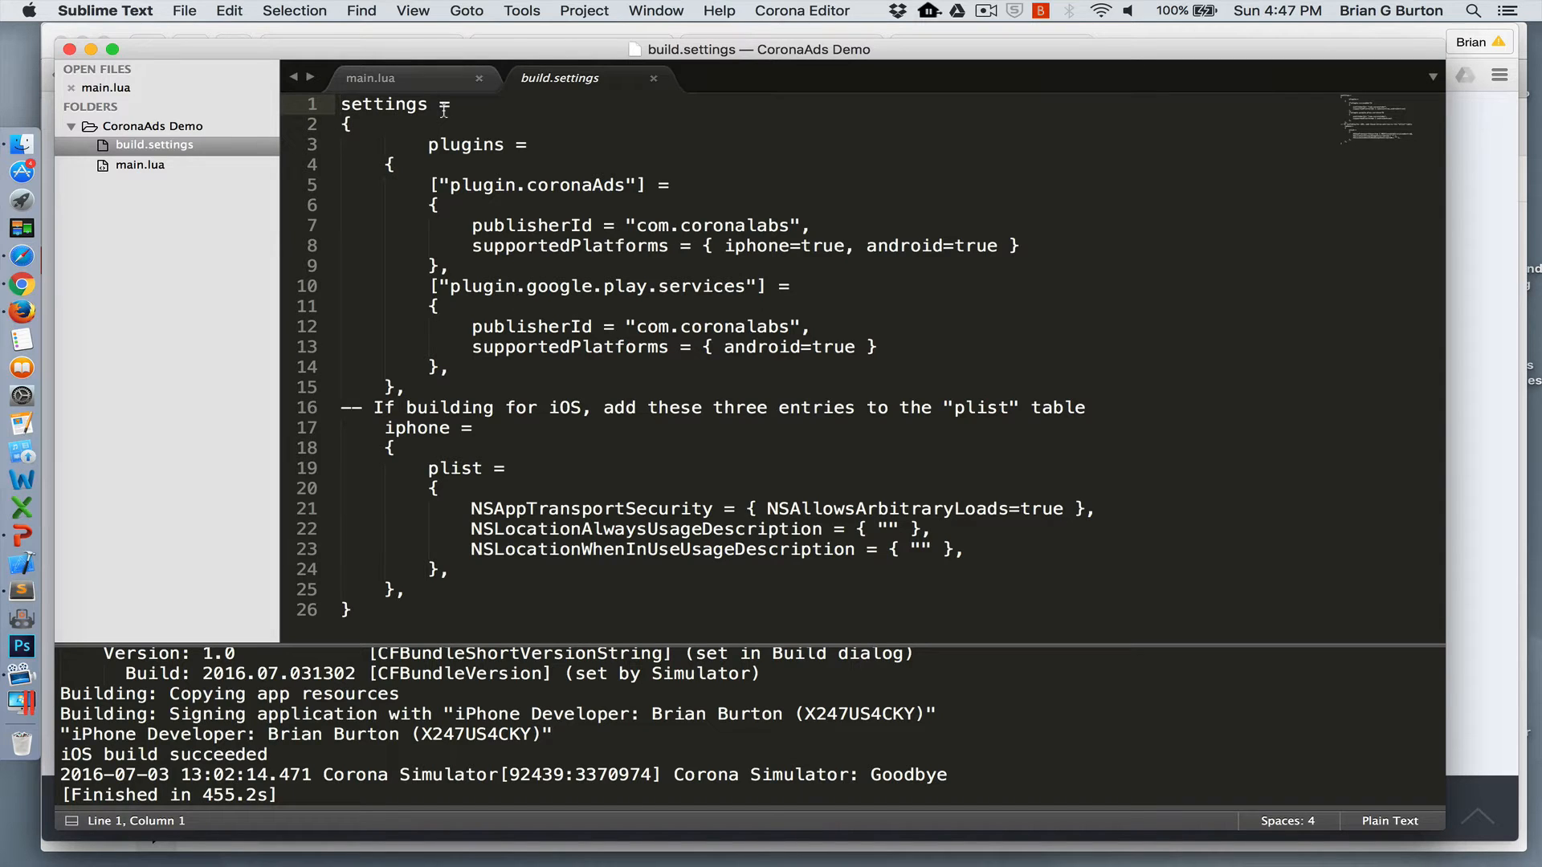
Bring up build.settings holding the Corona Ads, Google Play services and iOS plist entries.
left_click(371, 77)
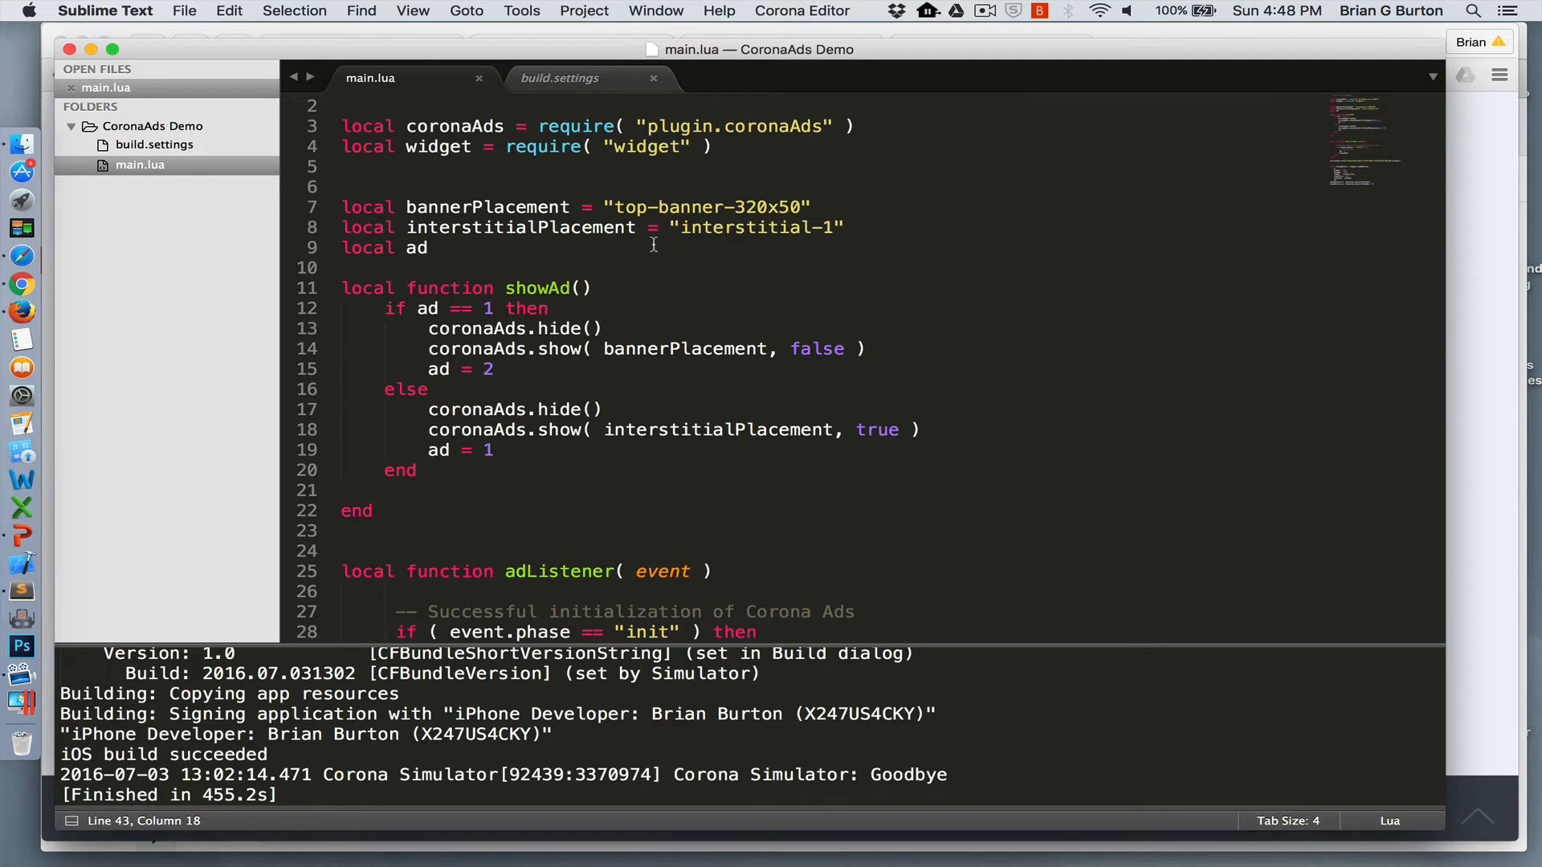
mouse_move(552, 242)
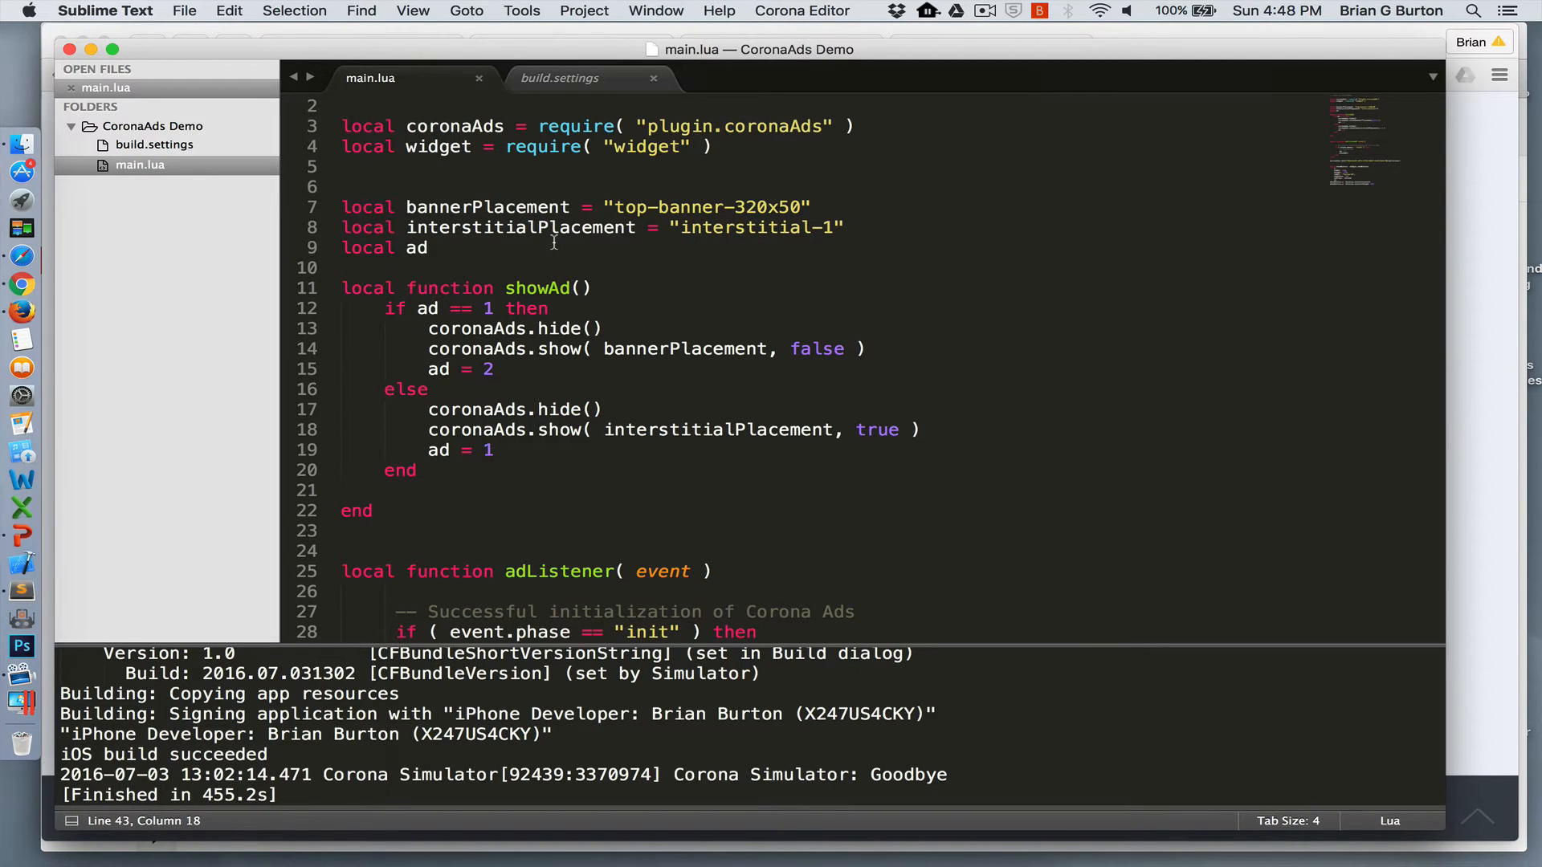
Scroll main.lua past showAd and adListener down to the init call and Change Ad button.
scroll("down", 3)
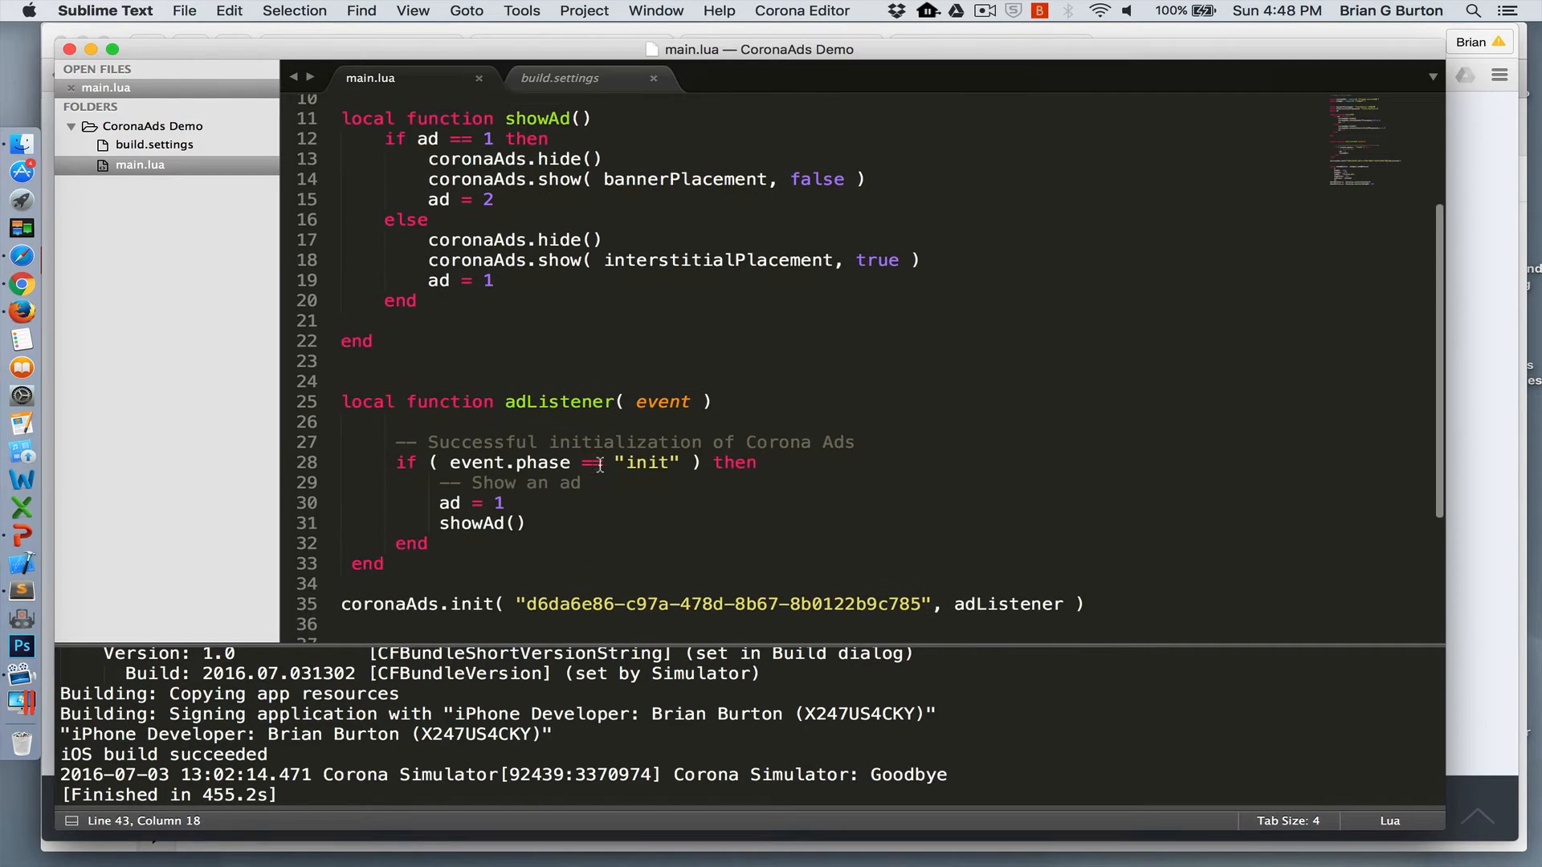
scroll("up", 3)
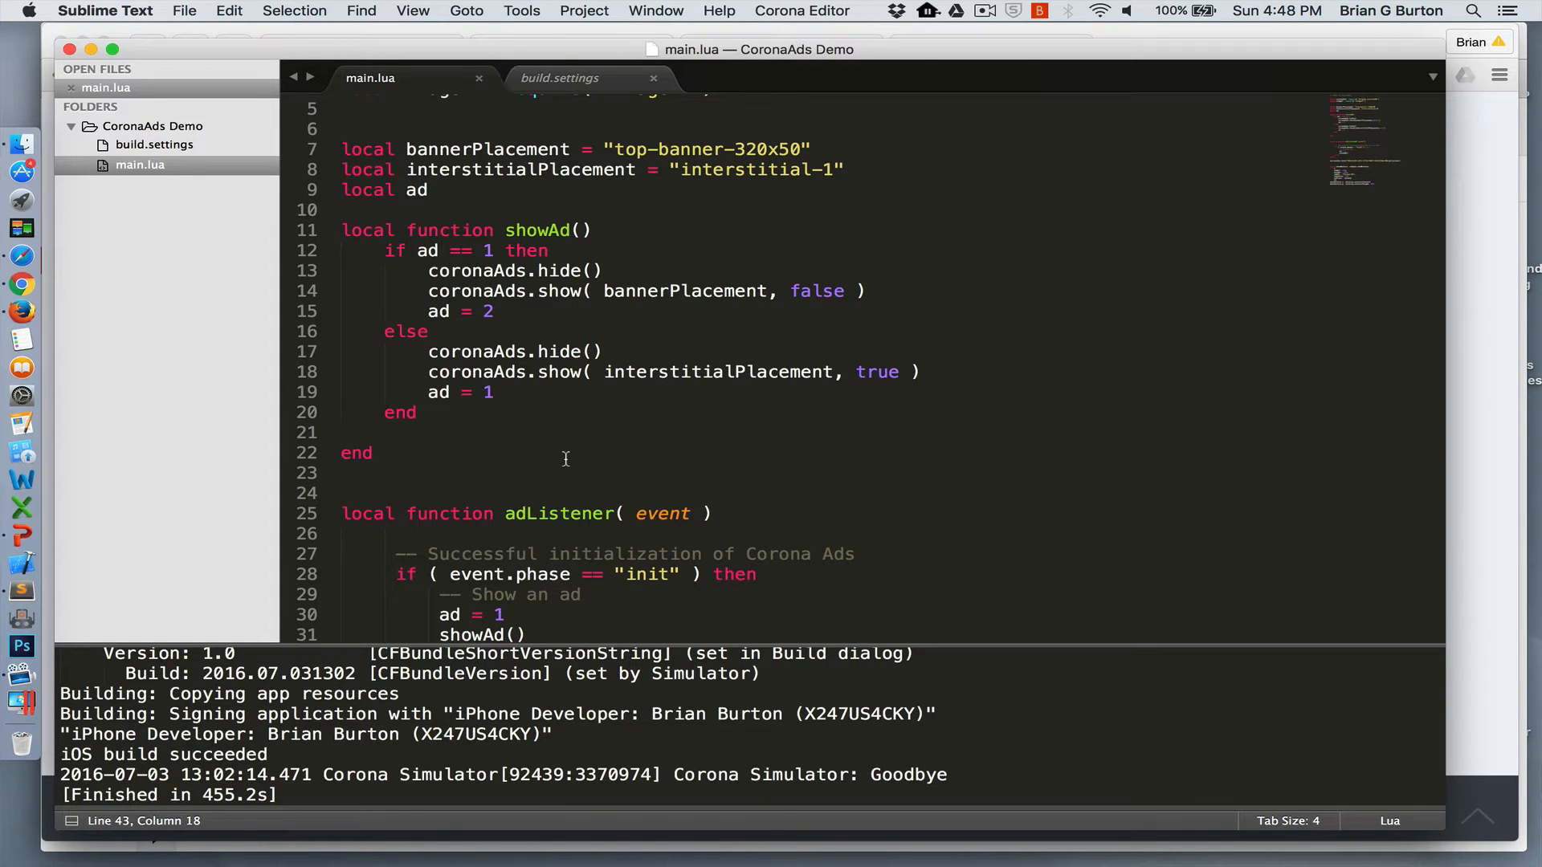
scroll("down", 3)
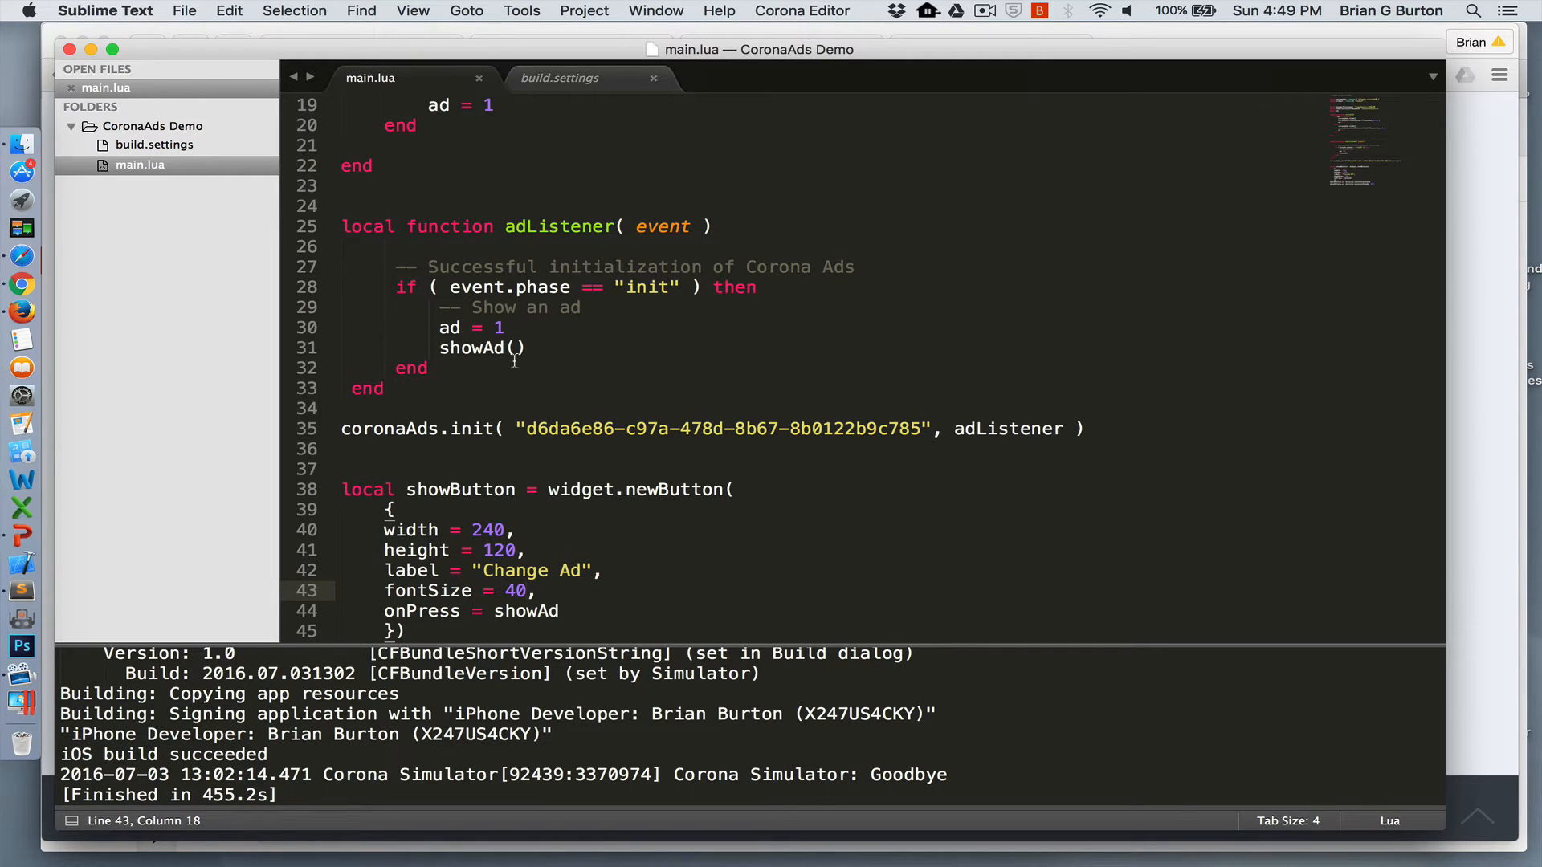
scroll("down", 3)
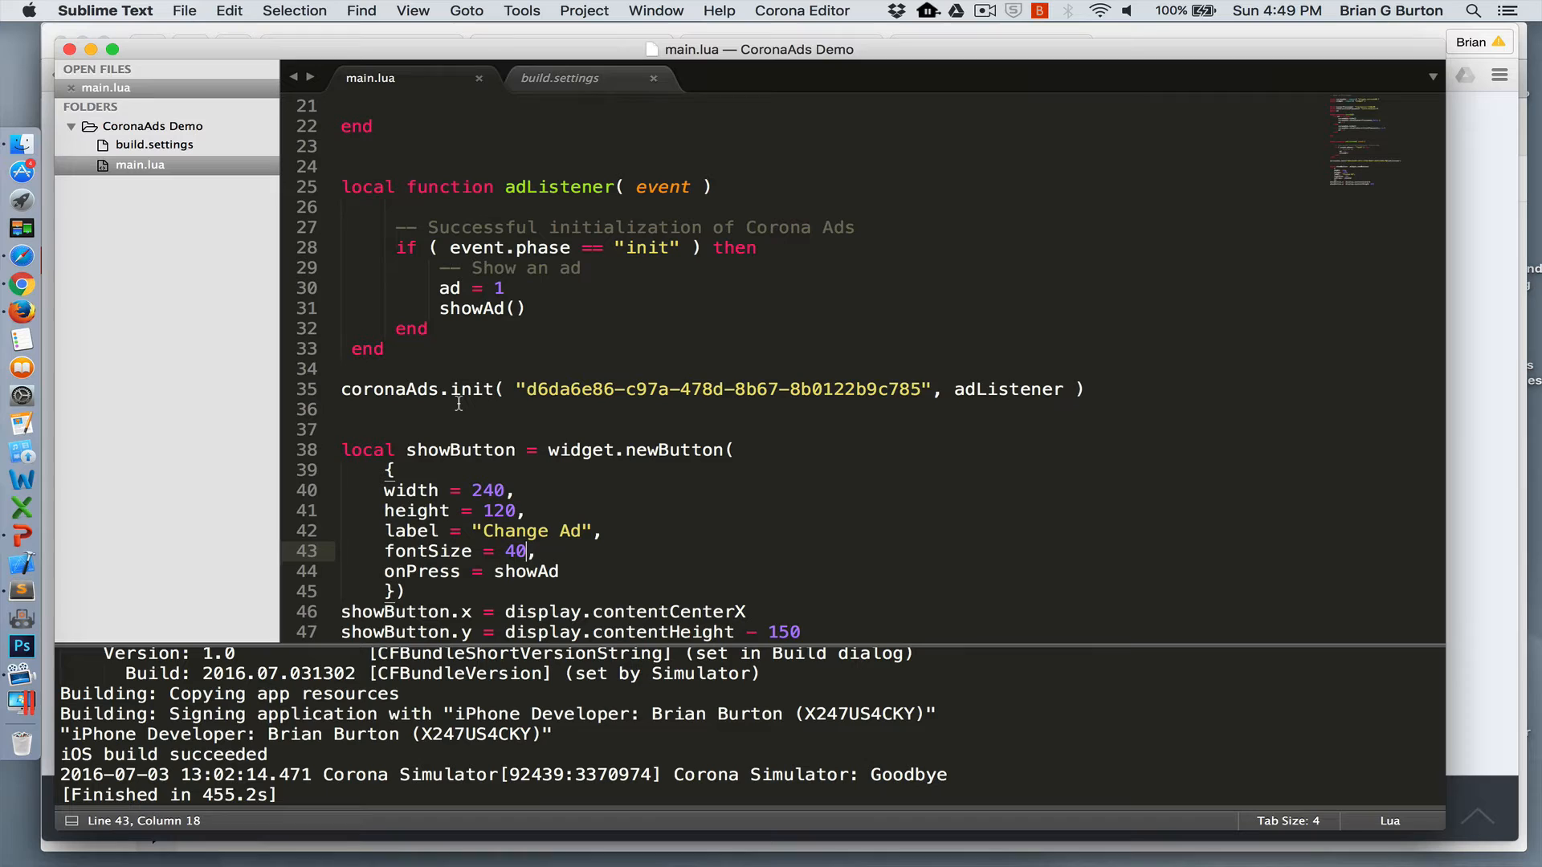
mouse_move(839, 410)
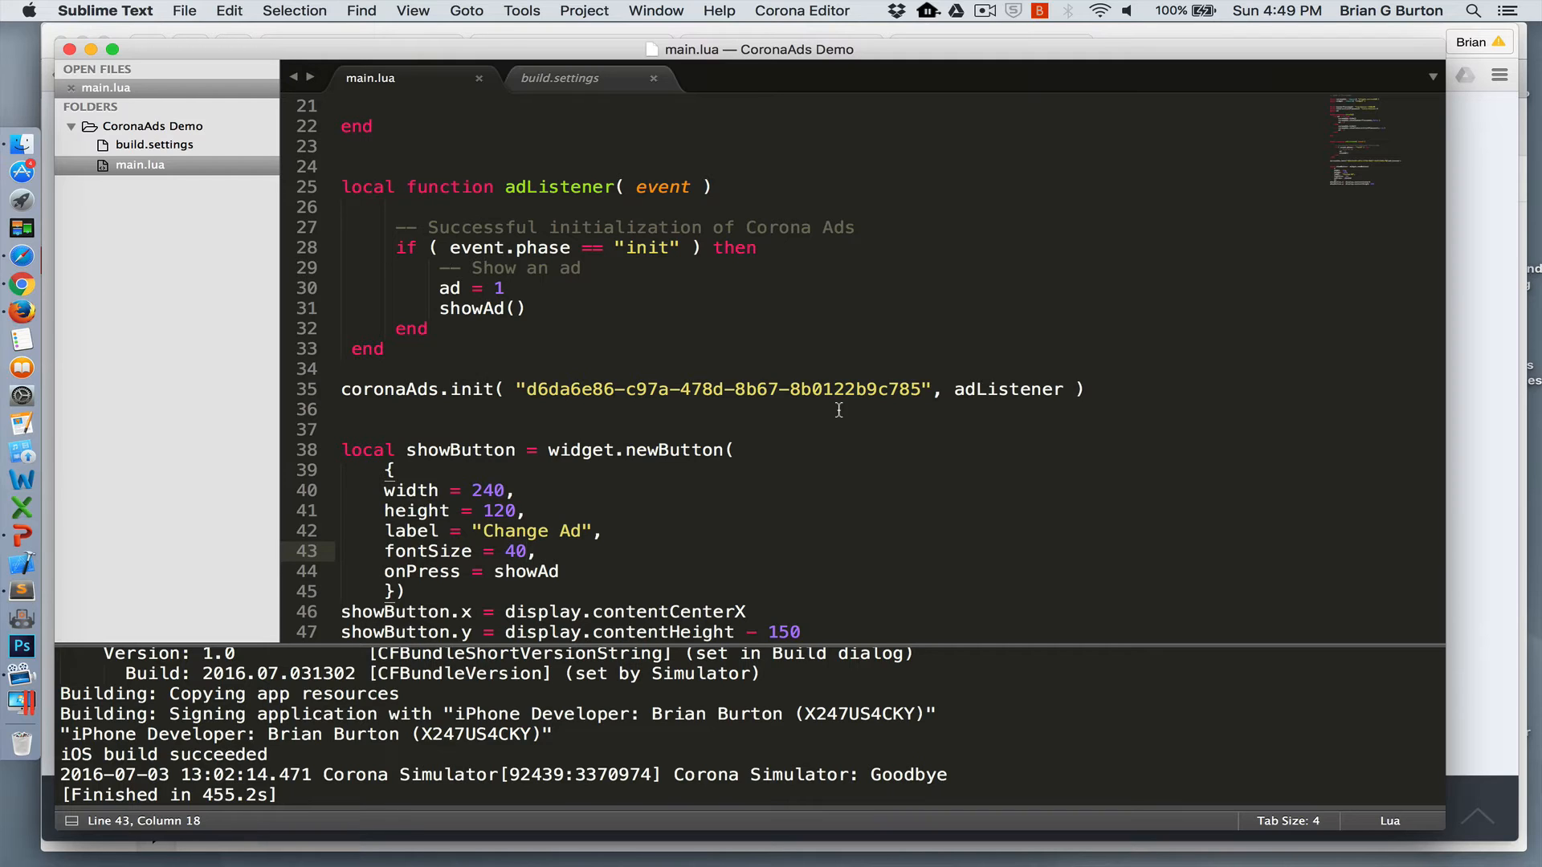
mouse_move(989, 389)
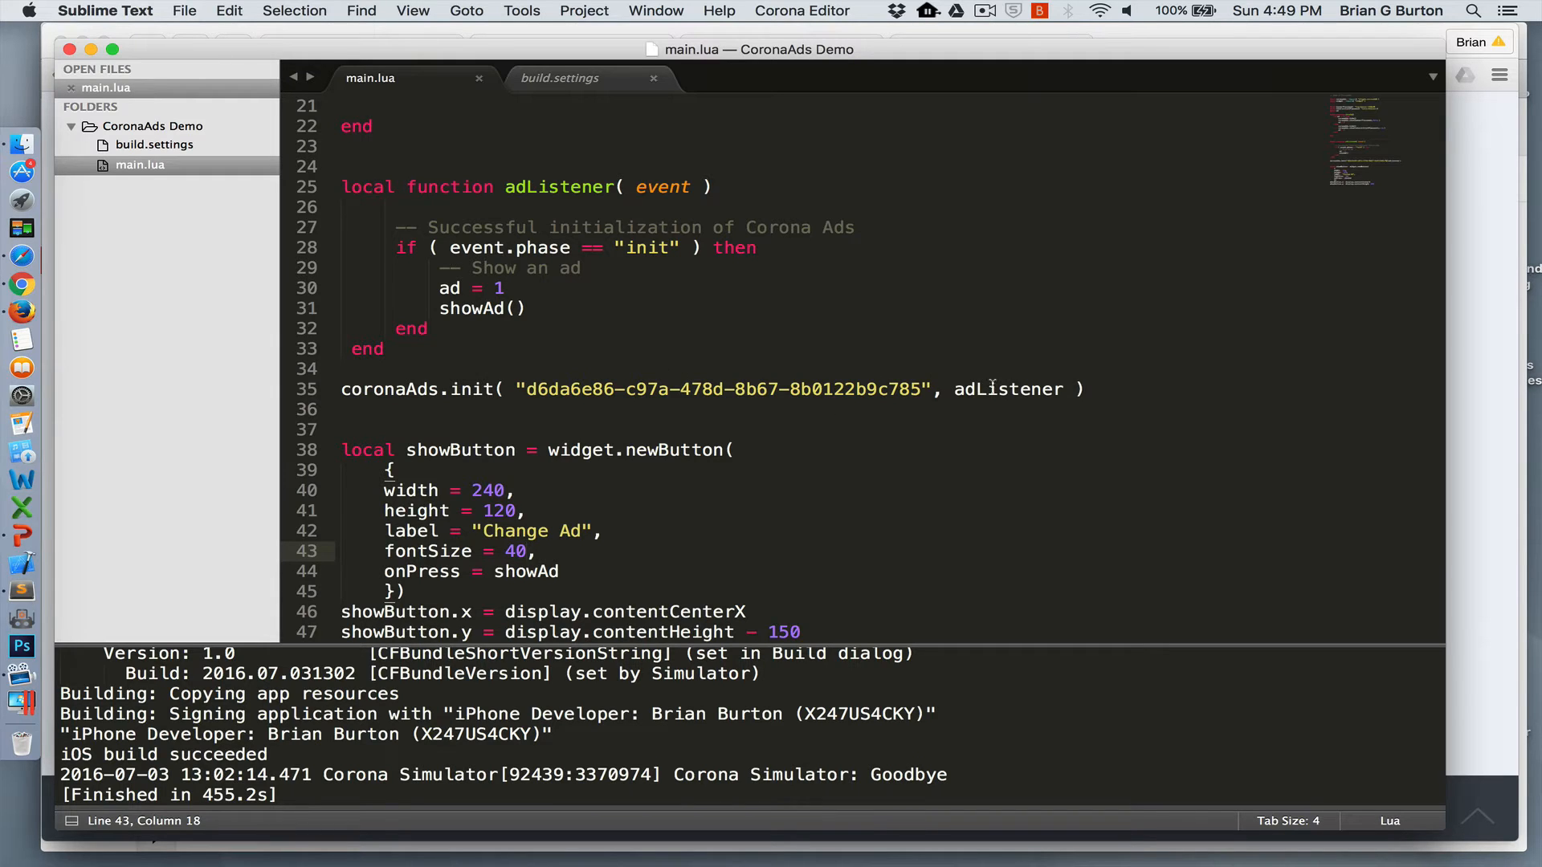
mouse_move(578, 281)
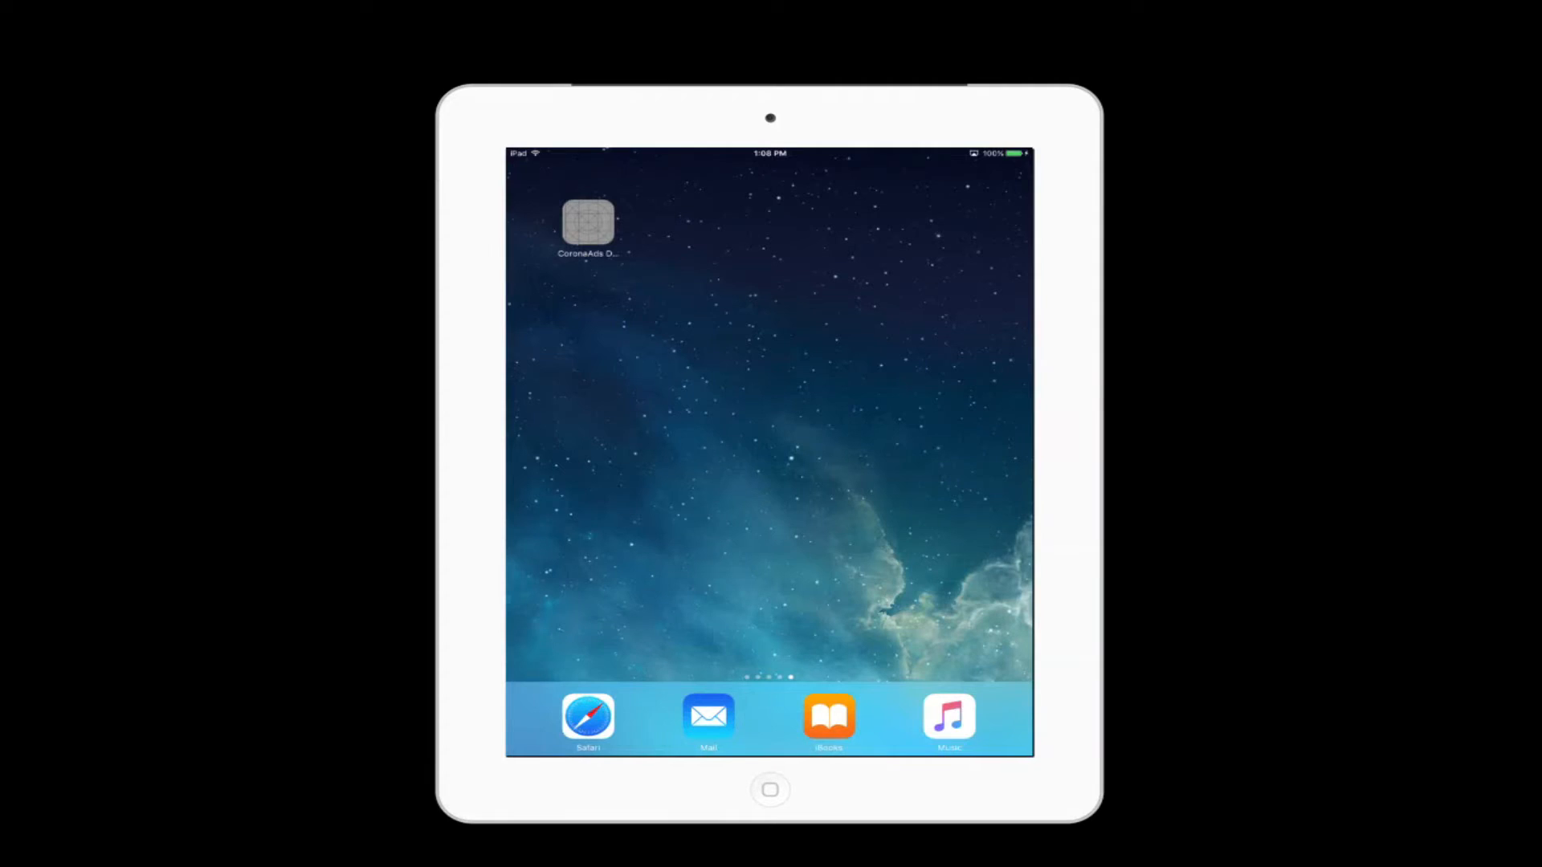
Launch the CoronaAds demo, cycle to the Cookie Jam interstitial, dismiss it and change the ad again.
left_click(587, 219)
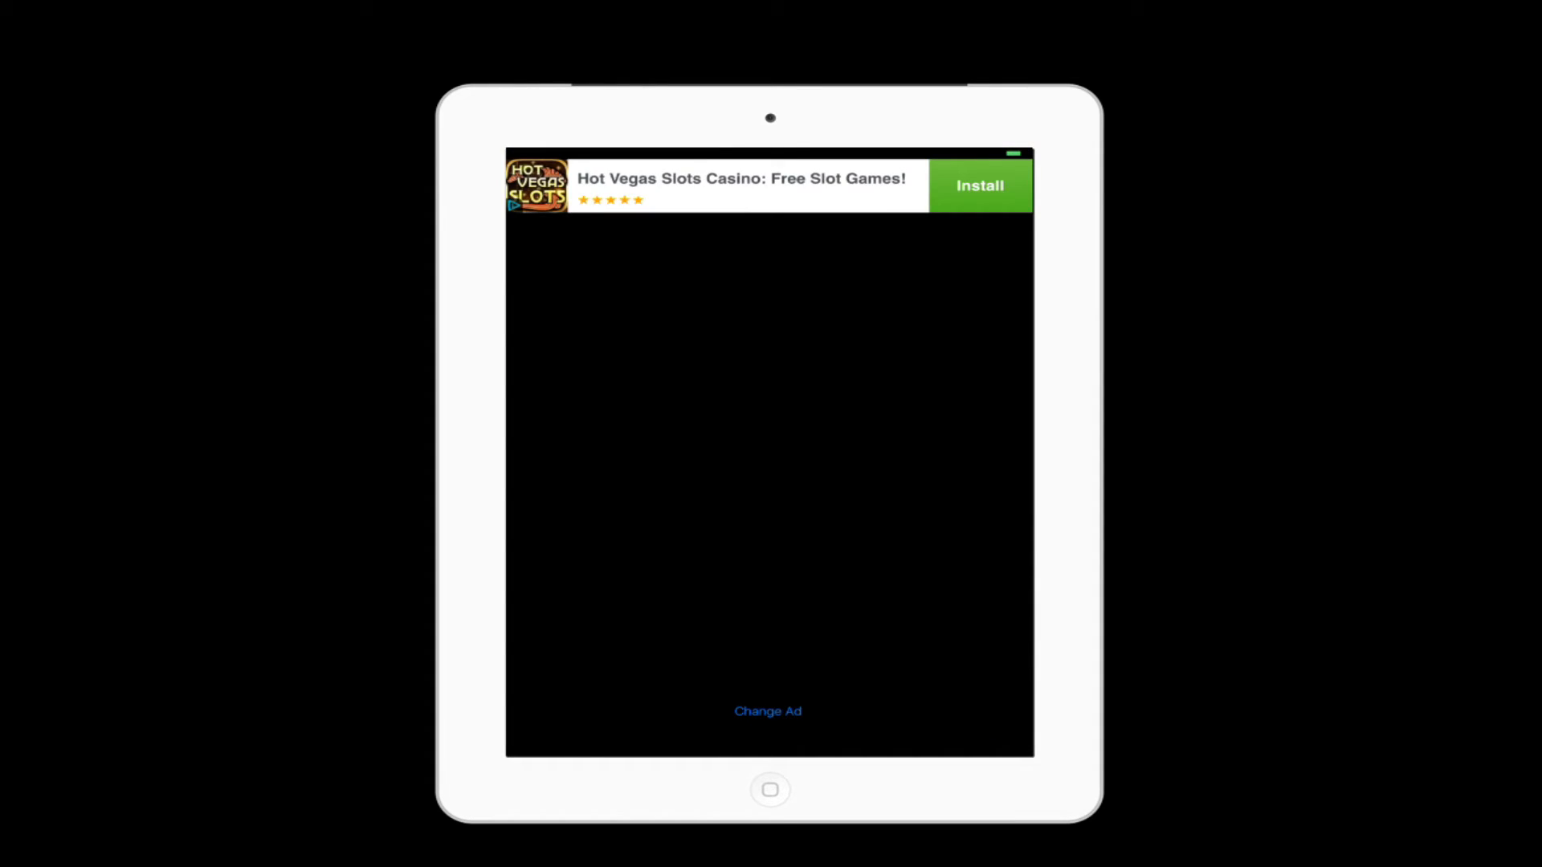
left_click(768, 711)
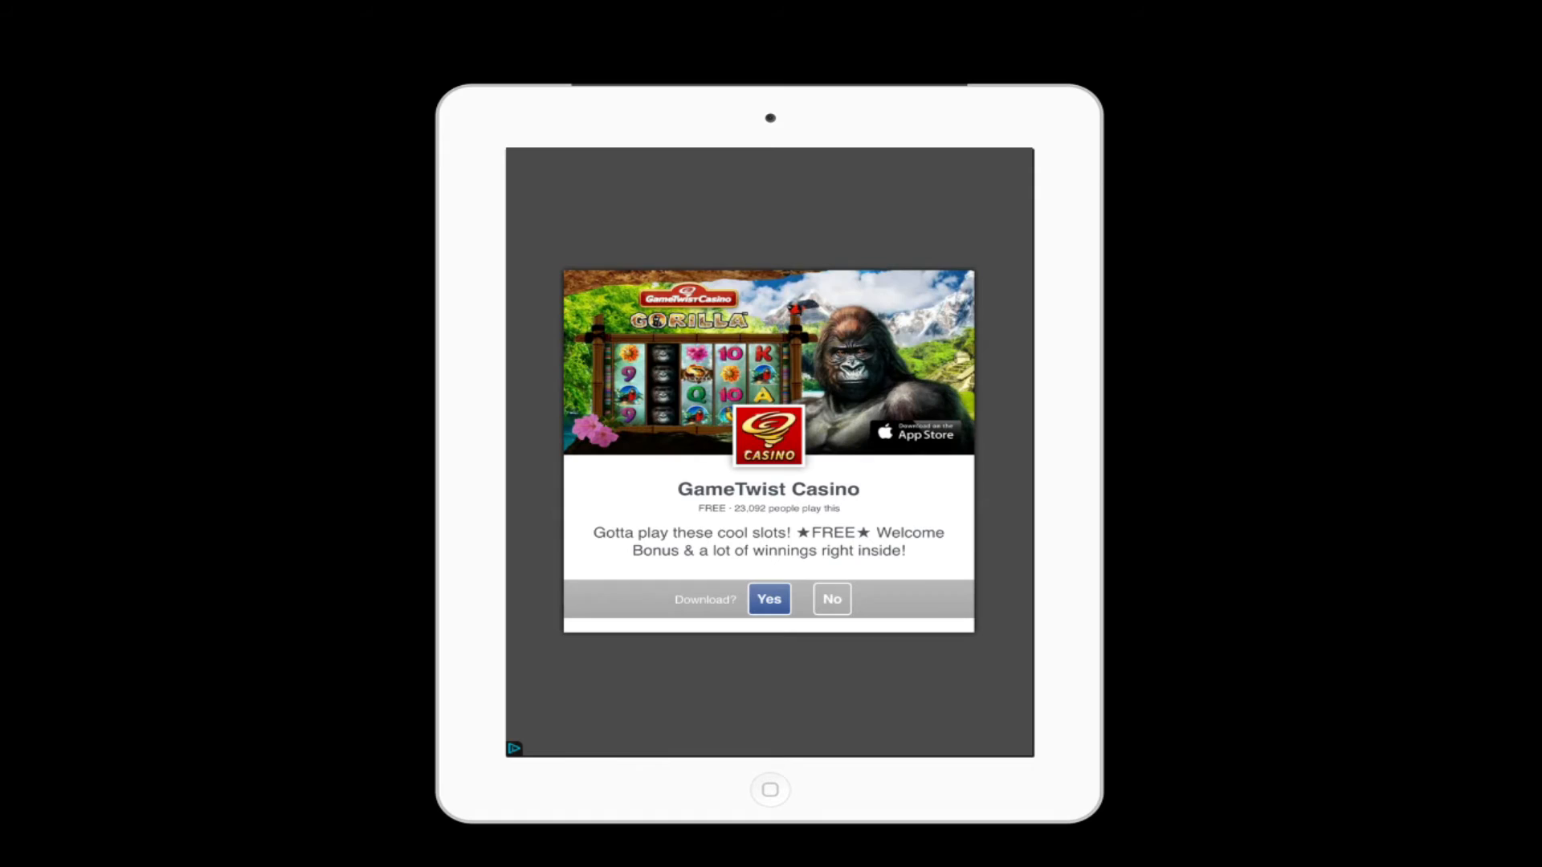
left_click(831, 599)
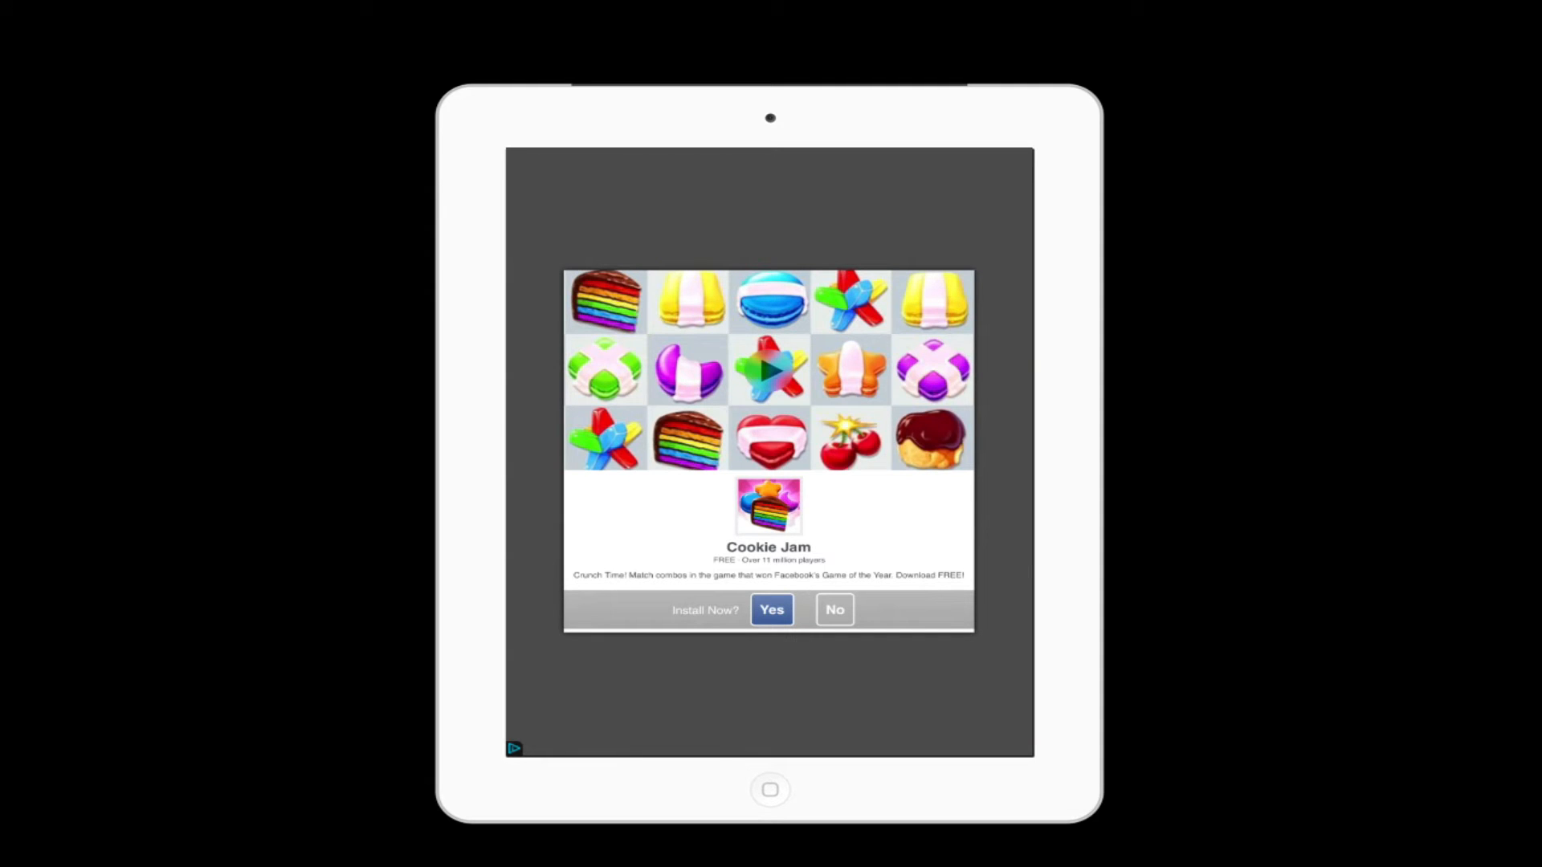
left_click(834, 609)
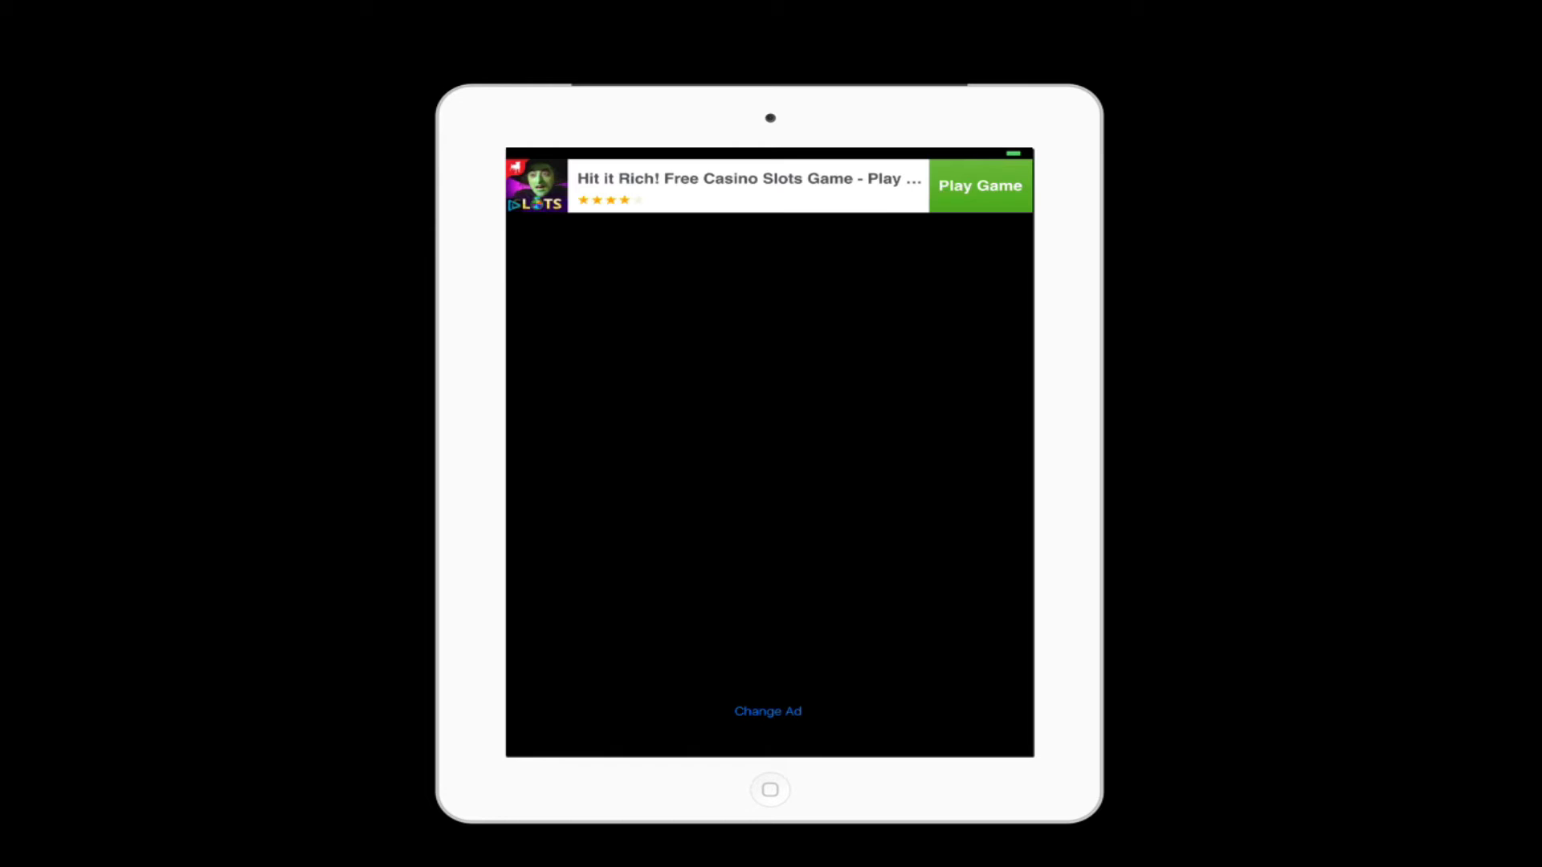
left_click(768, 711)
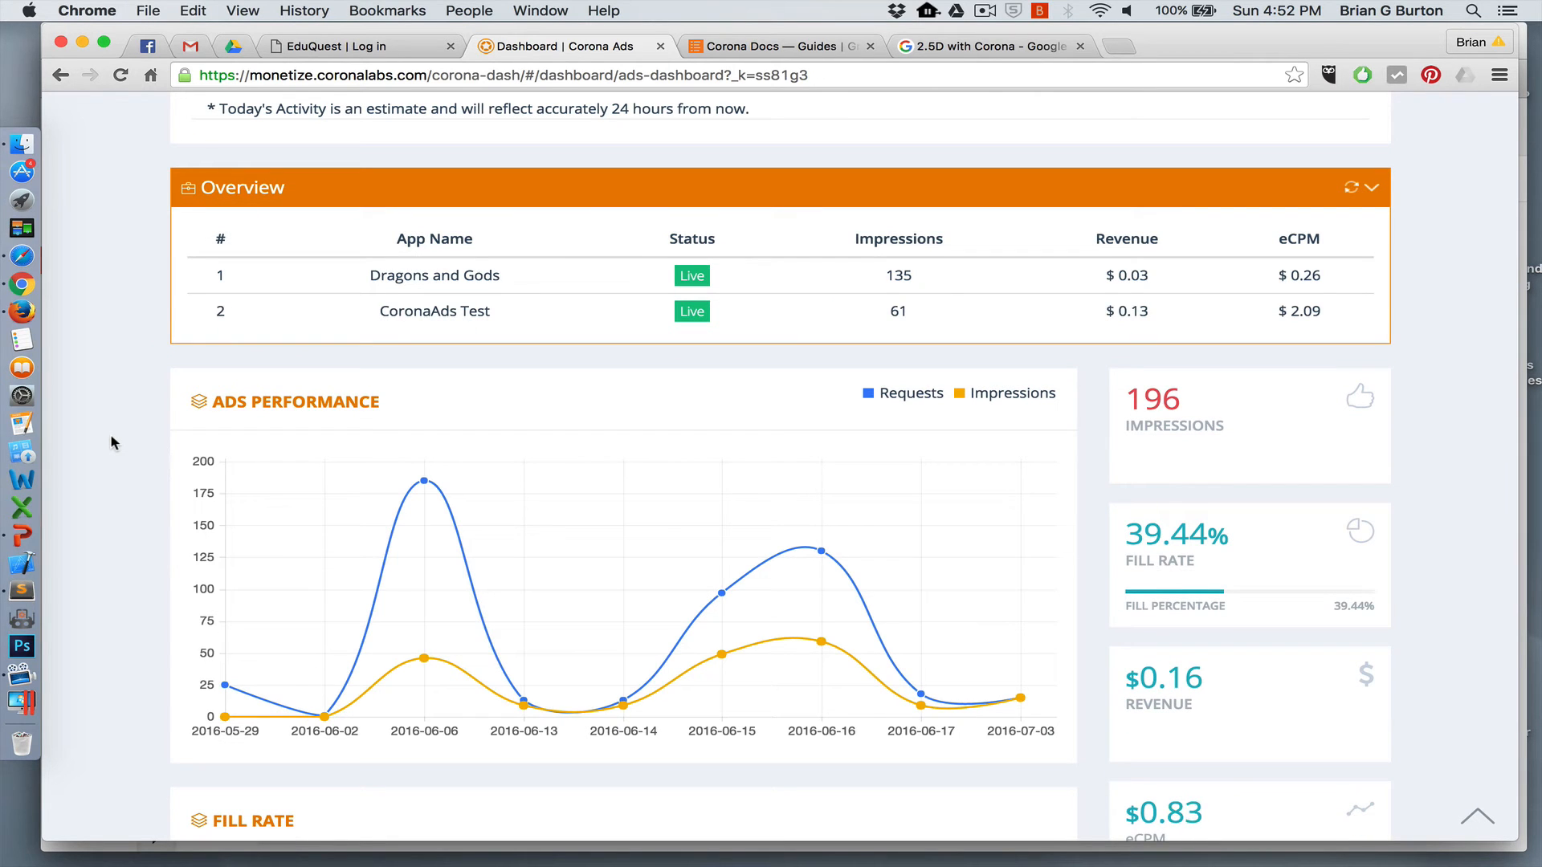
scroll("up", 3)
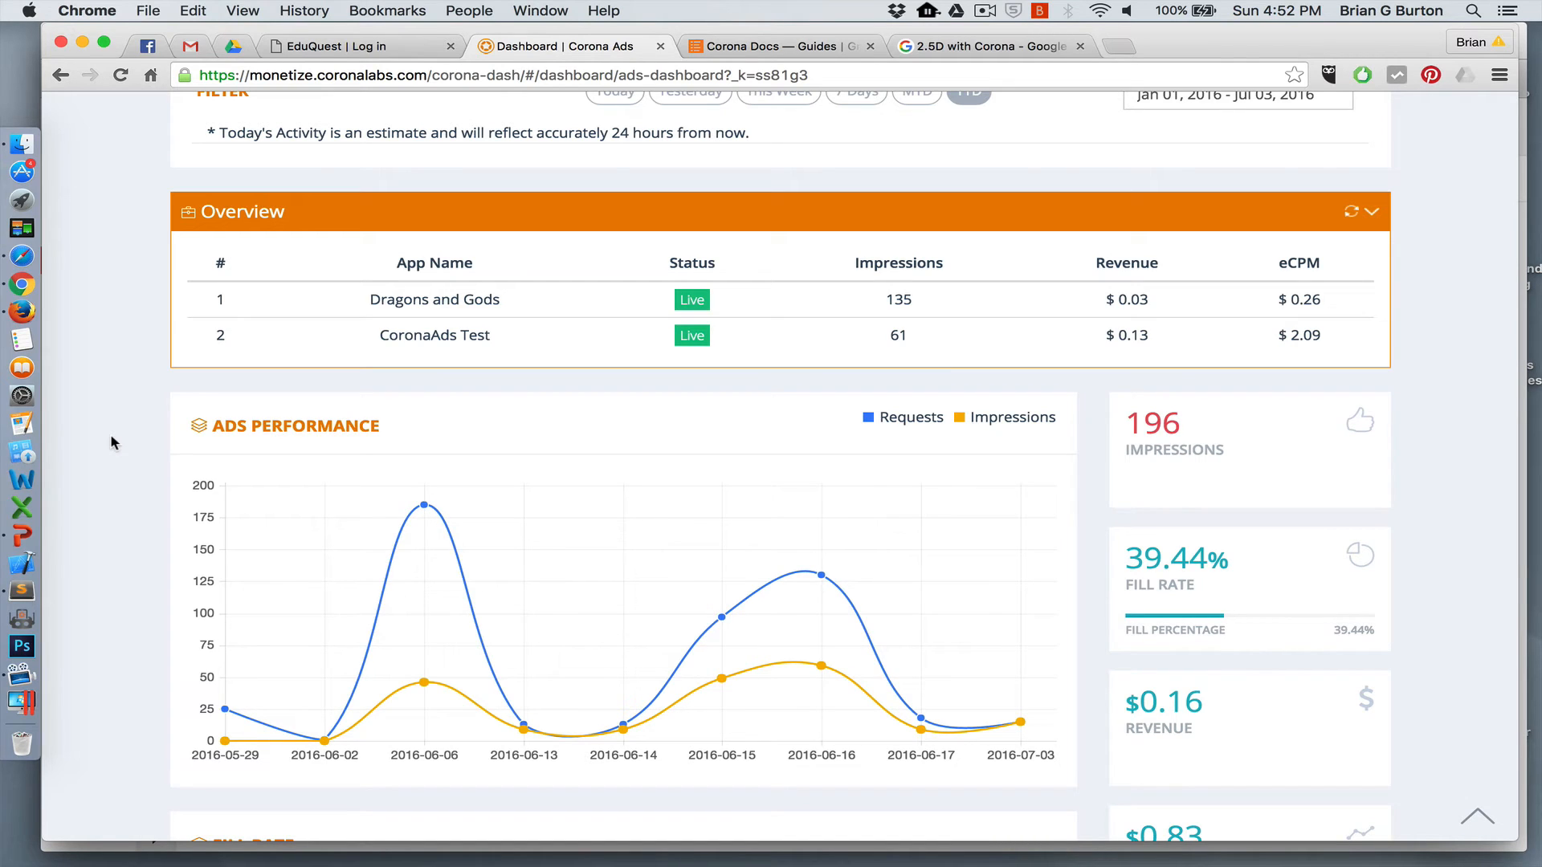
scroll("down", 3)
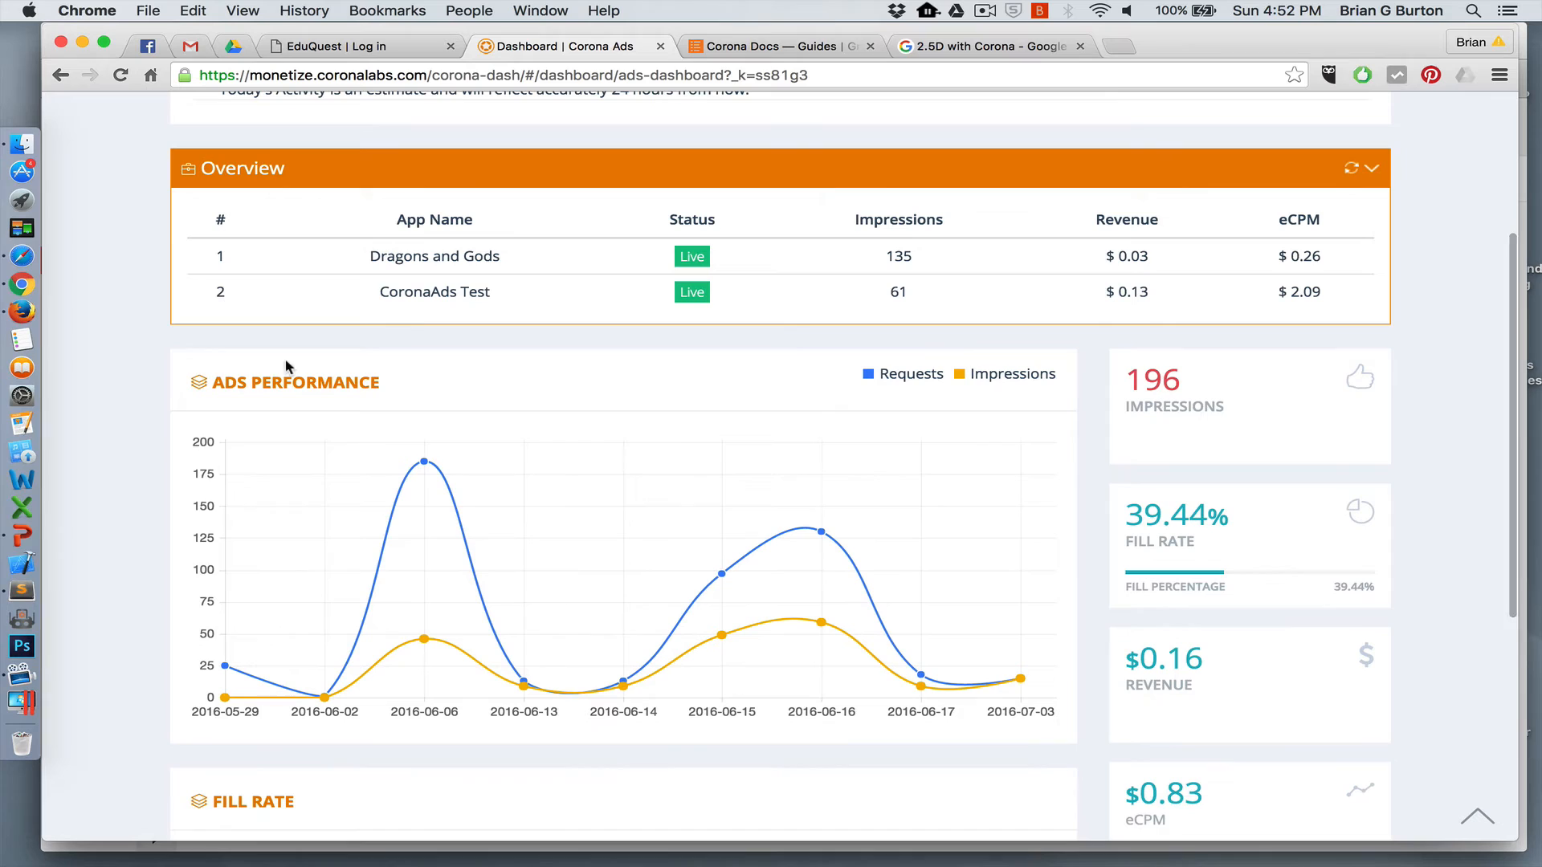
mouse_move(903, 325)
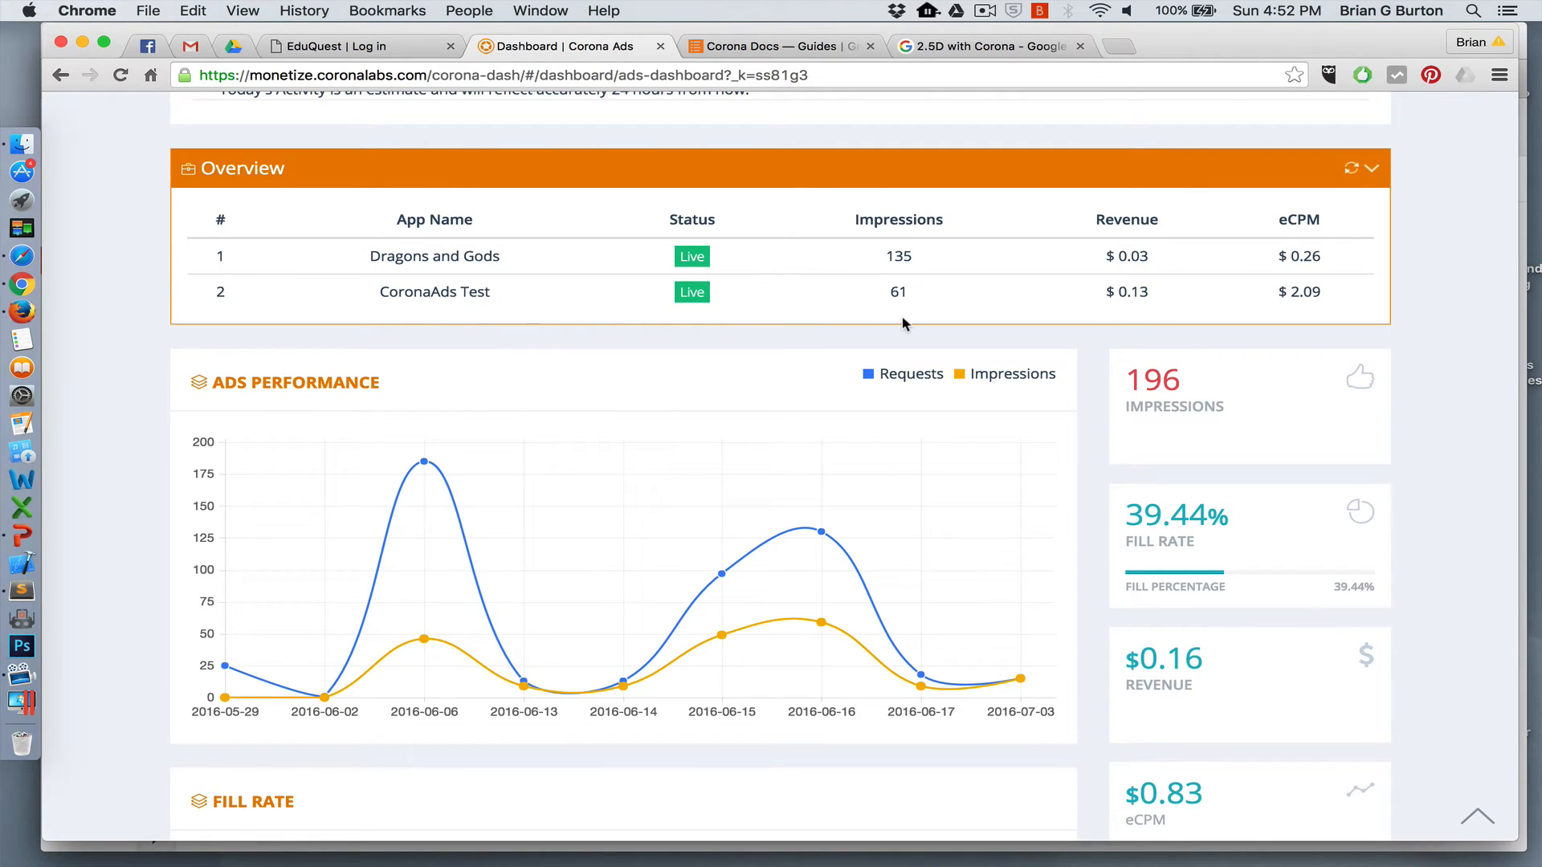
mouse_move(1127, 316)
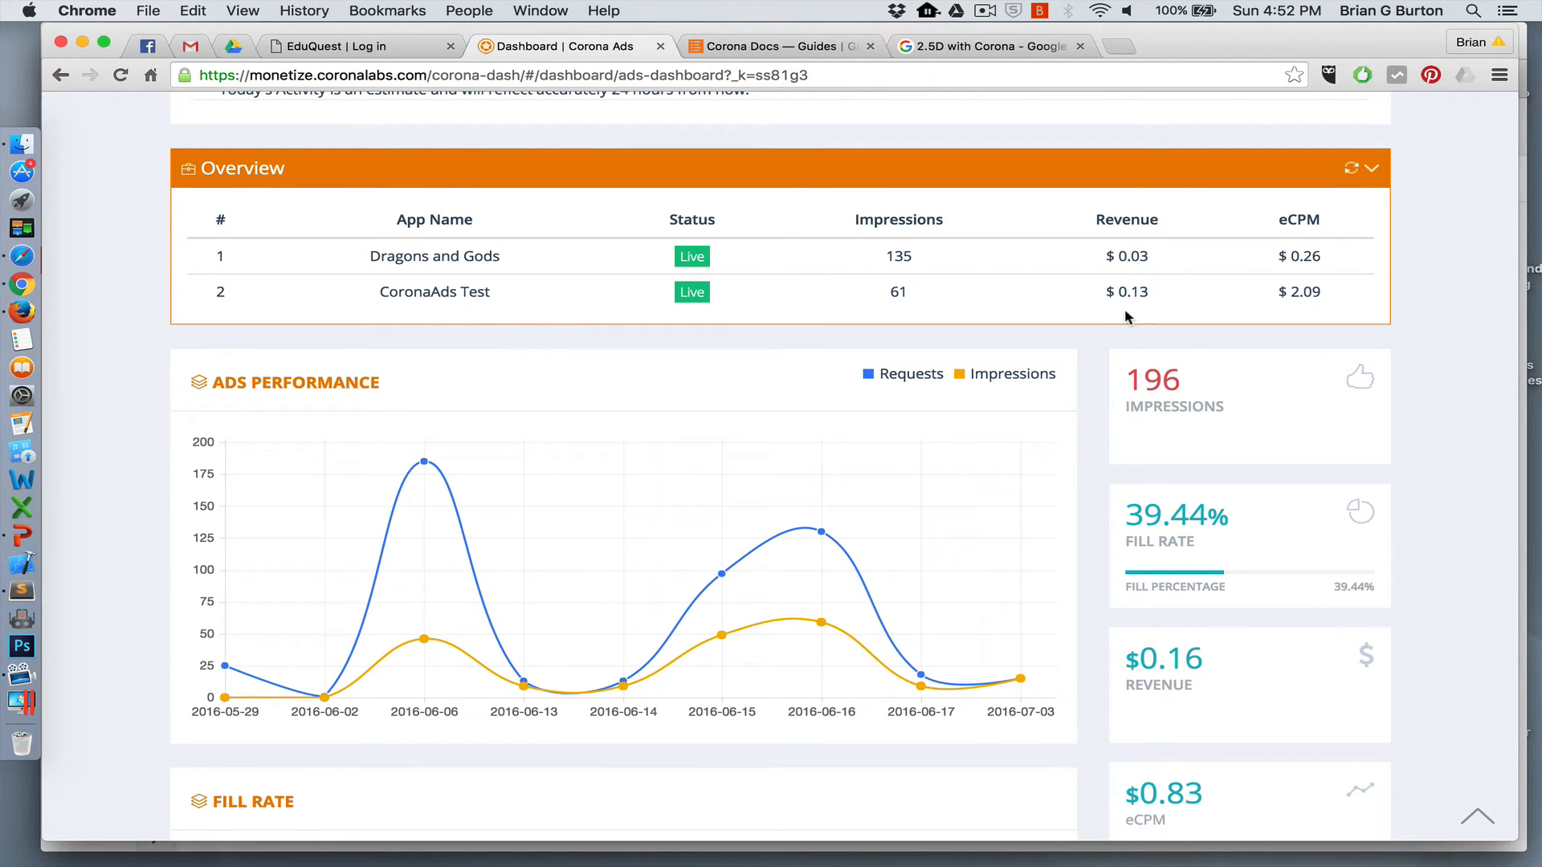
mouse_move(646, 259)
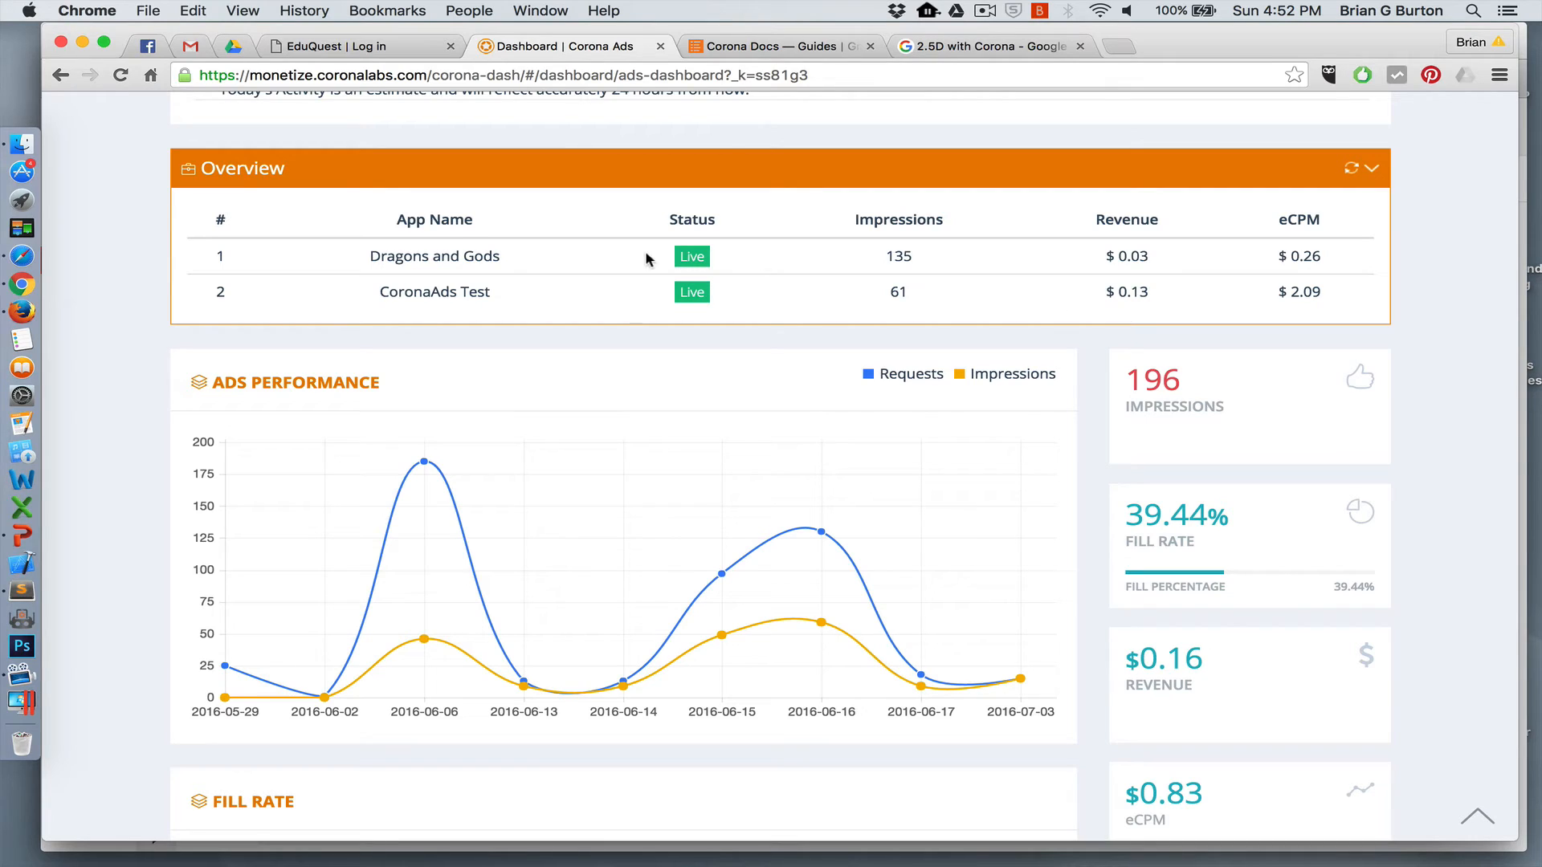
mouse_move(878, 334)
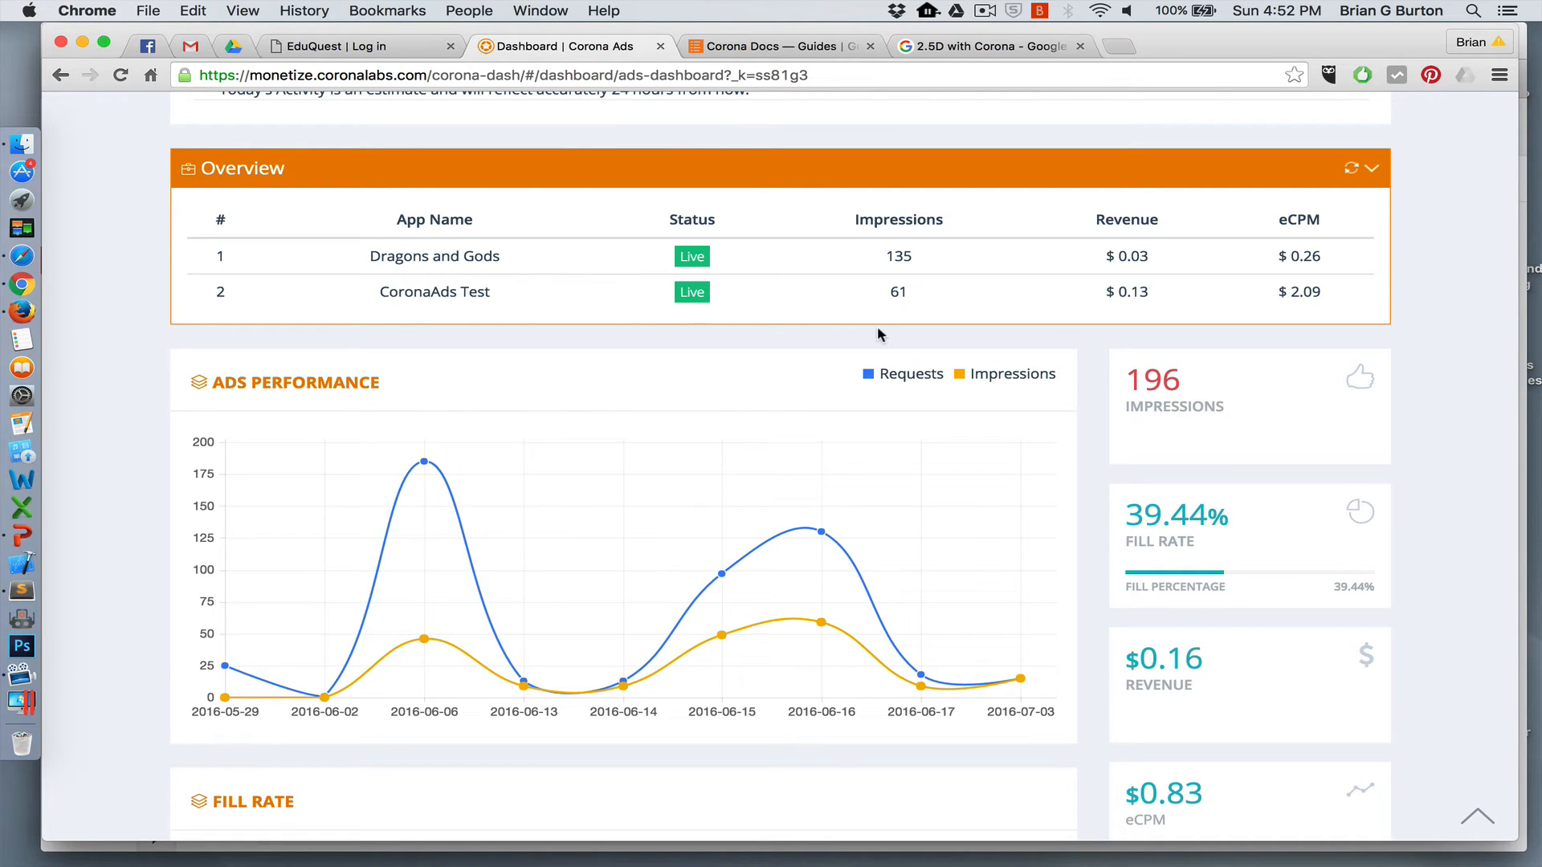
mouse_move(998, 336)
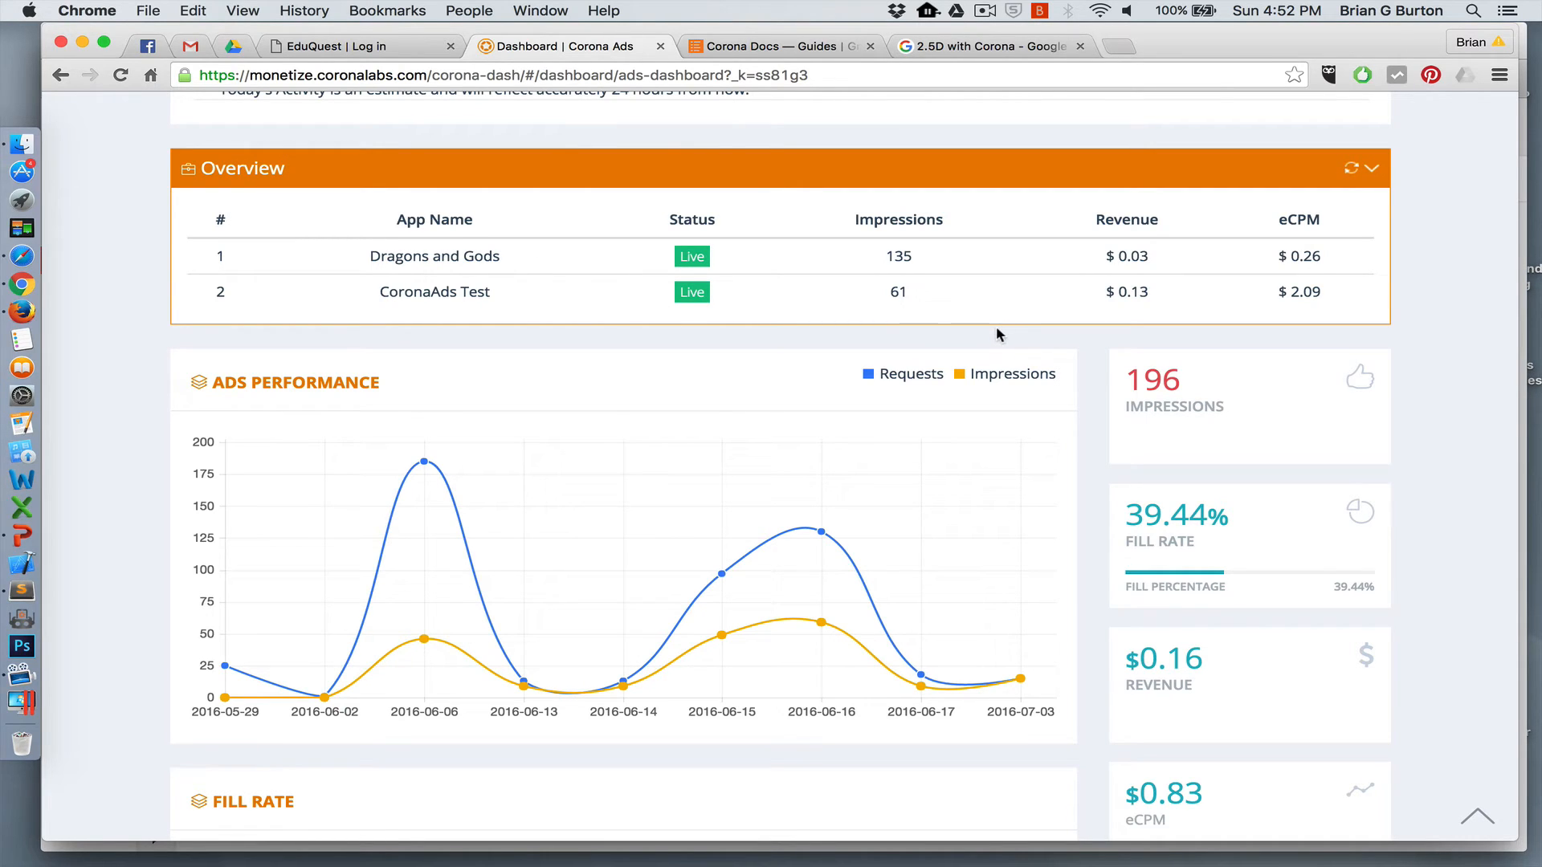
mouse_move(1149, 290)
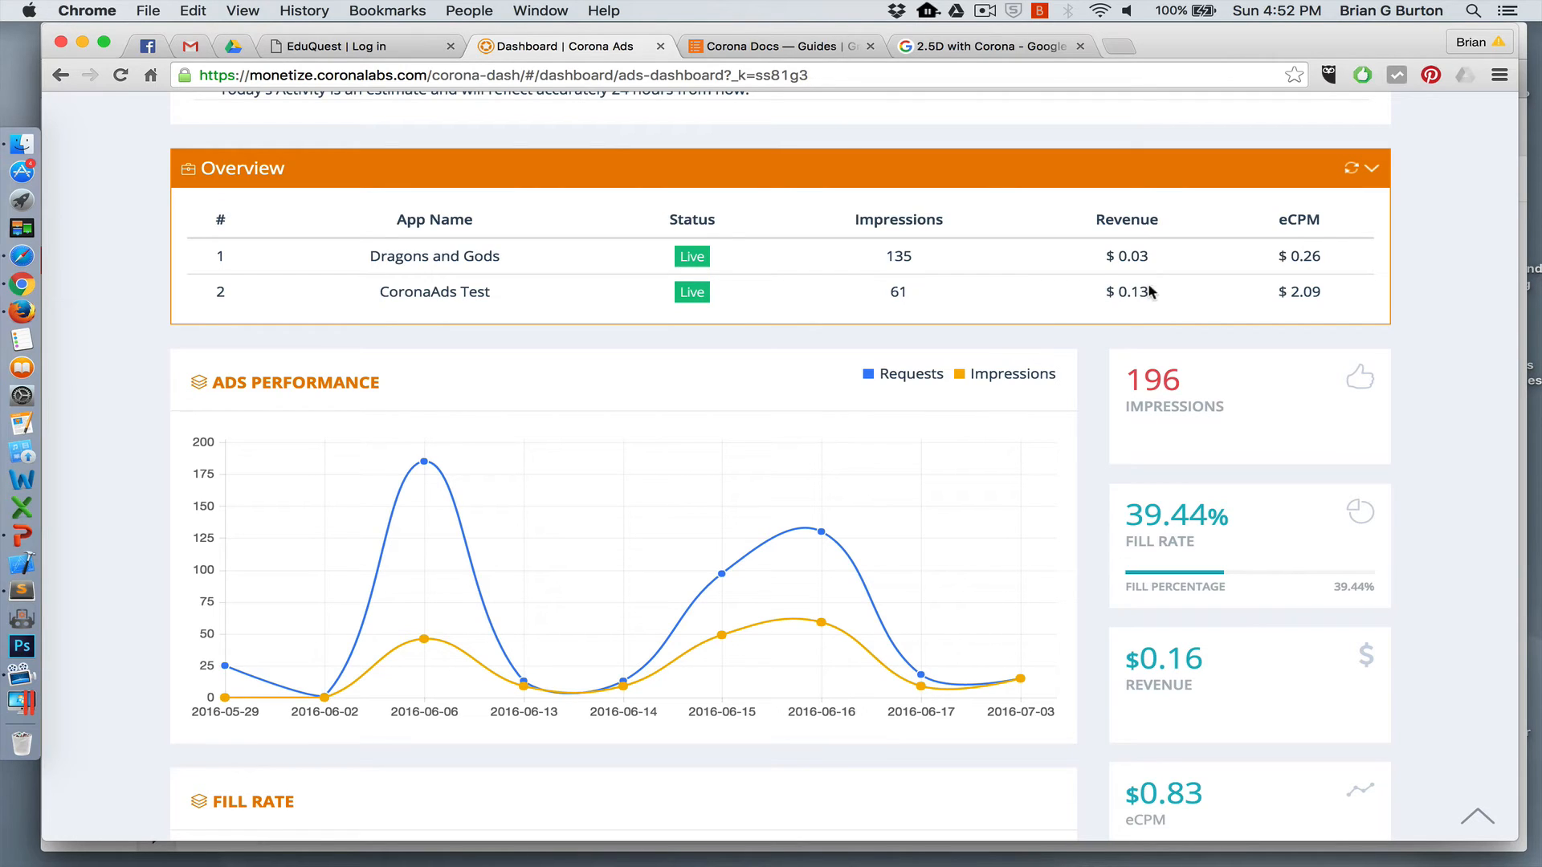
mouse_move(936, 249)
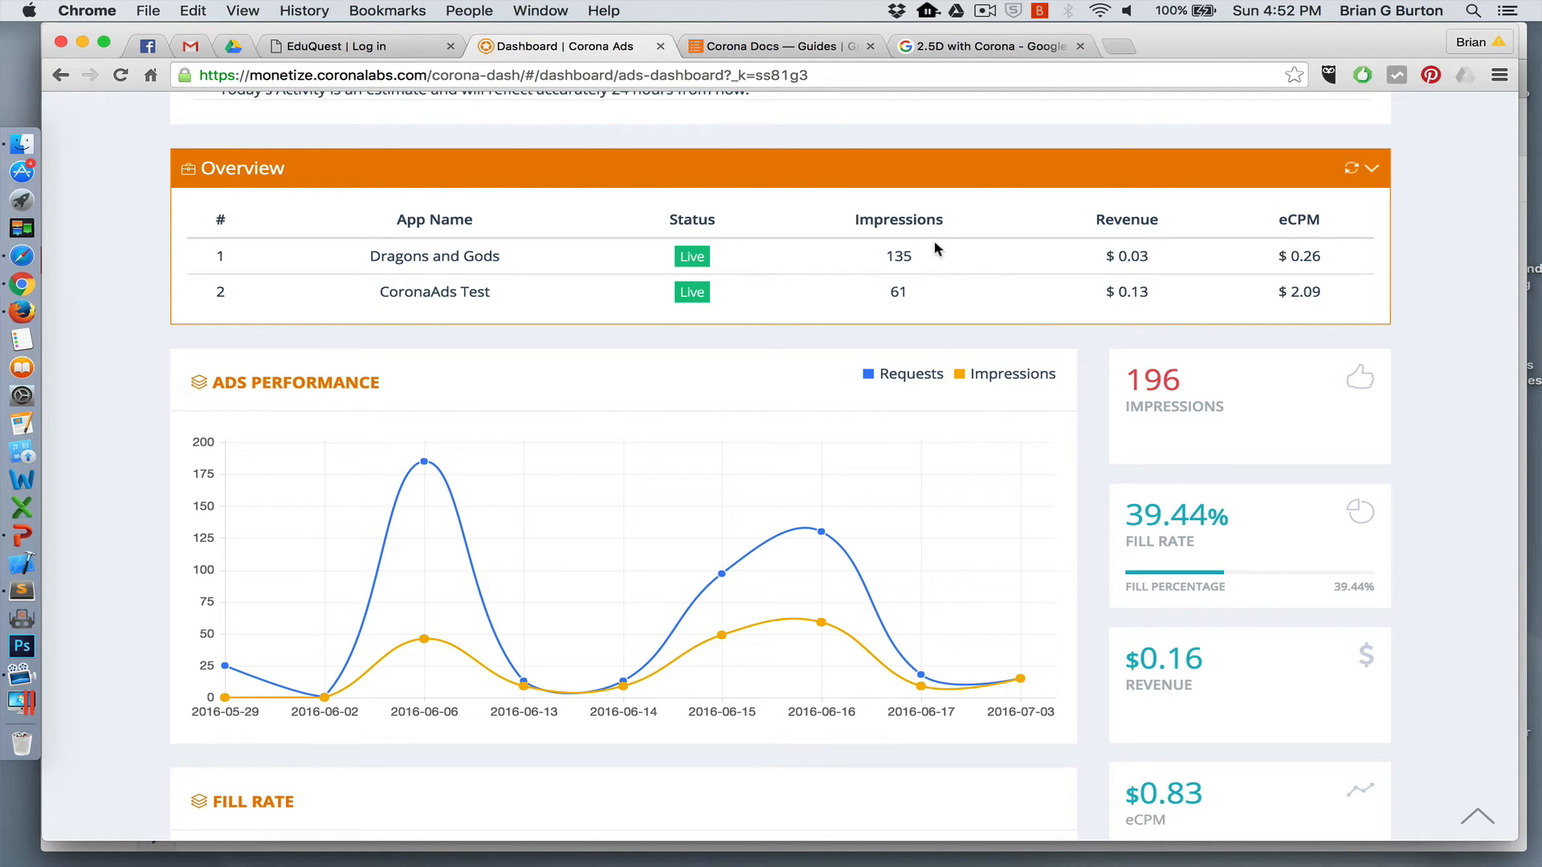
mouse_move(923, 293)
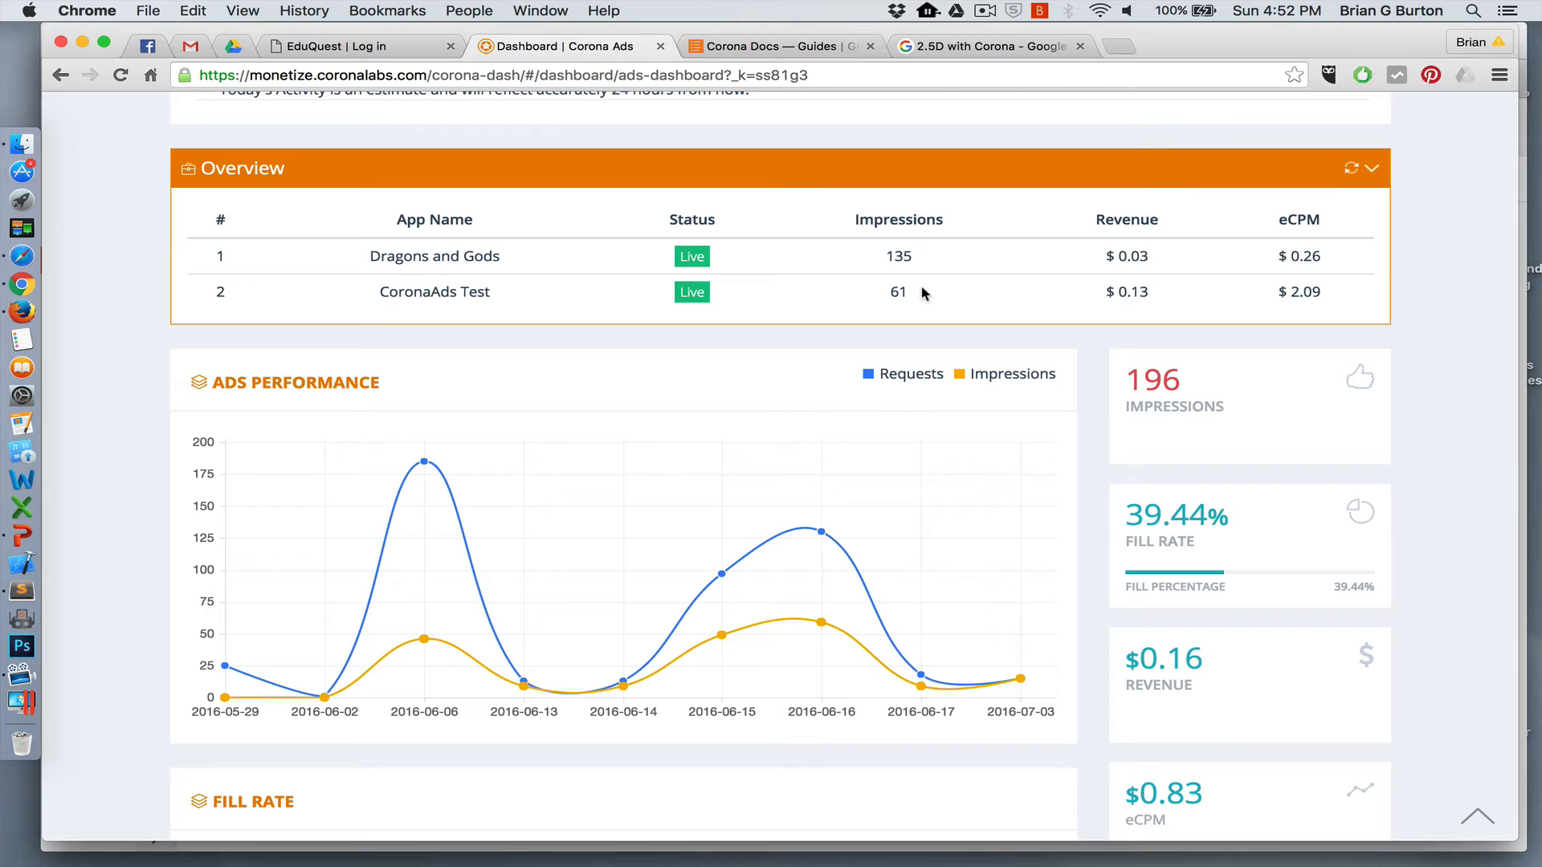
mouse_move(913, 352)
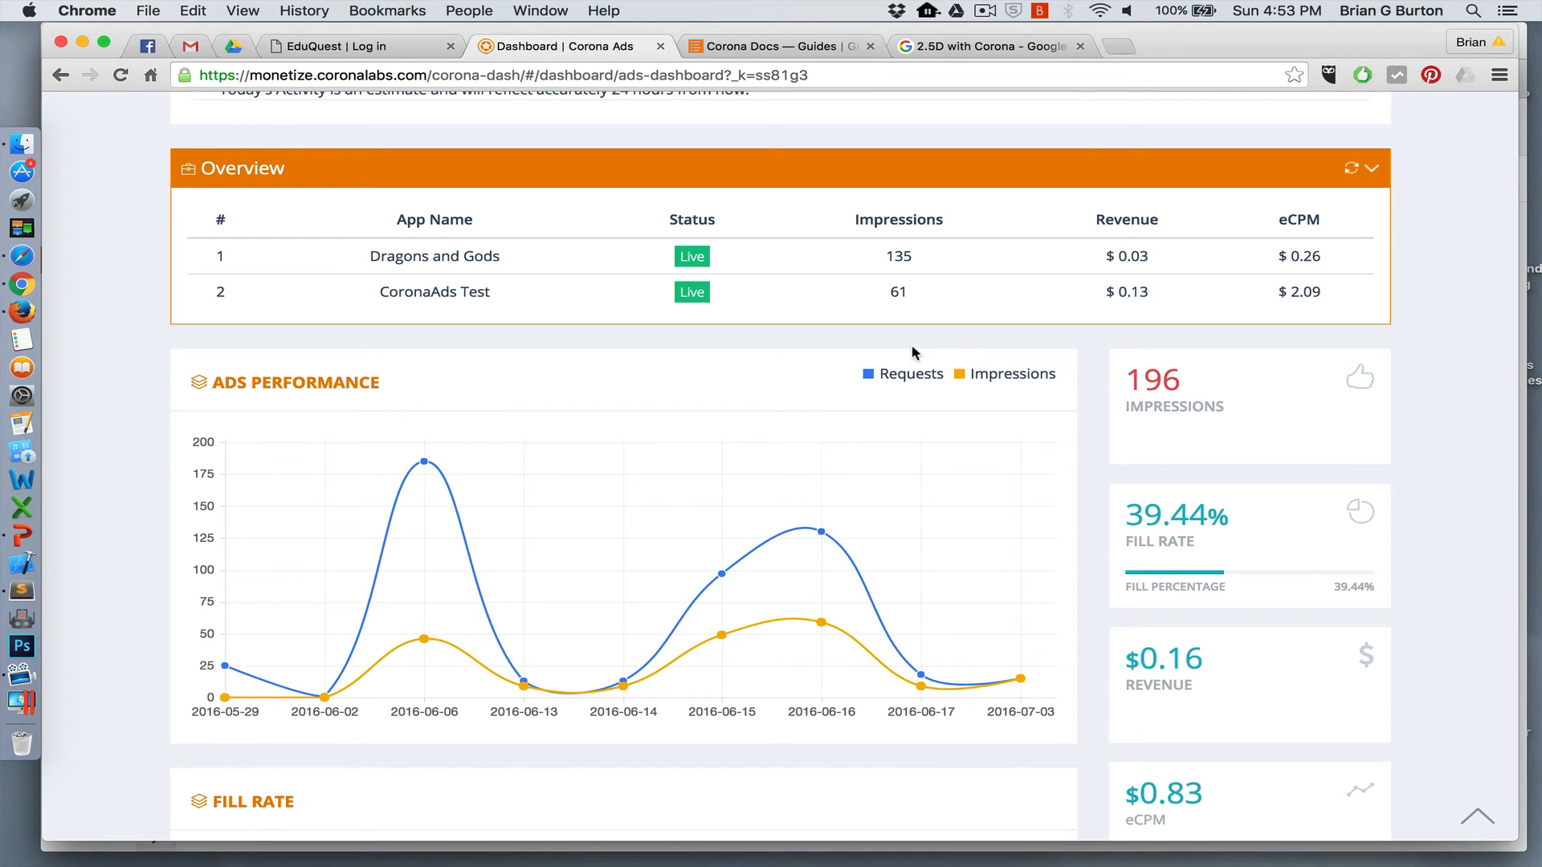
mouse_move(21, 256)
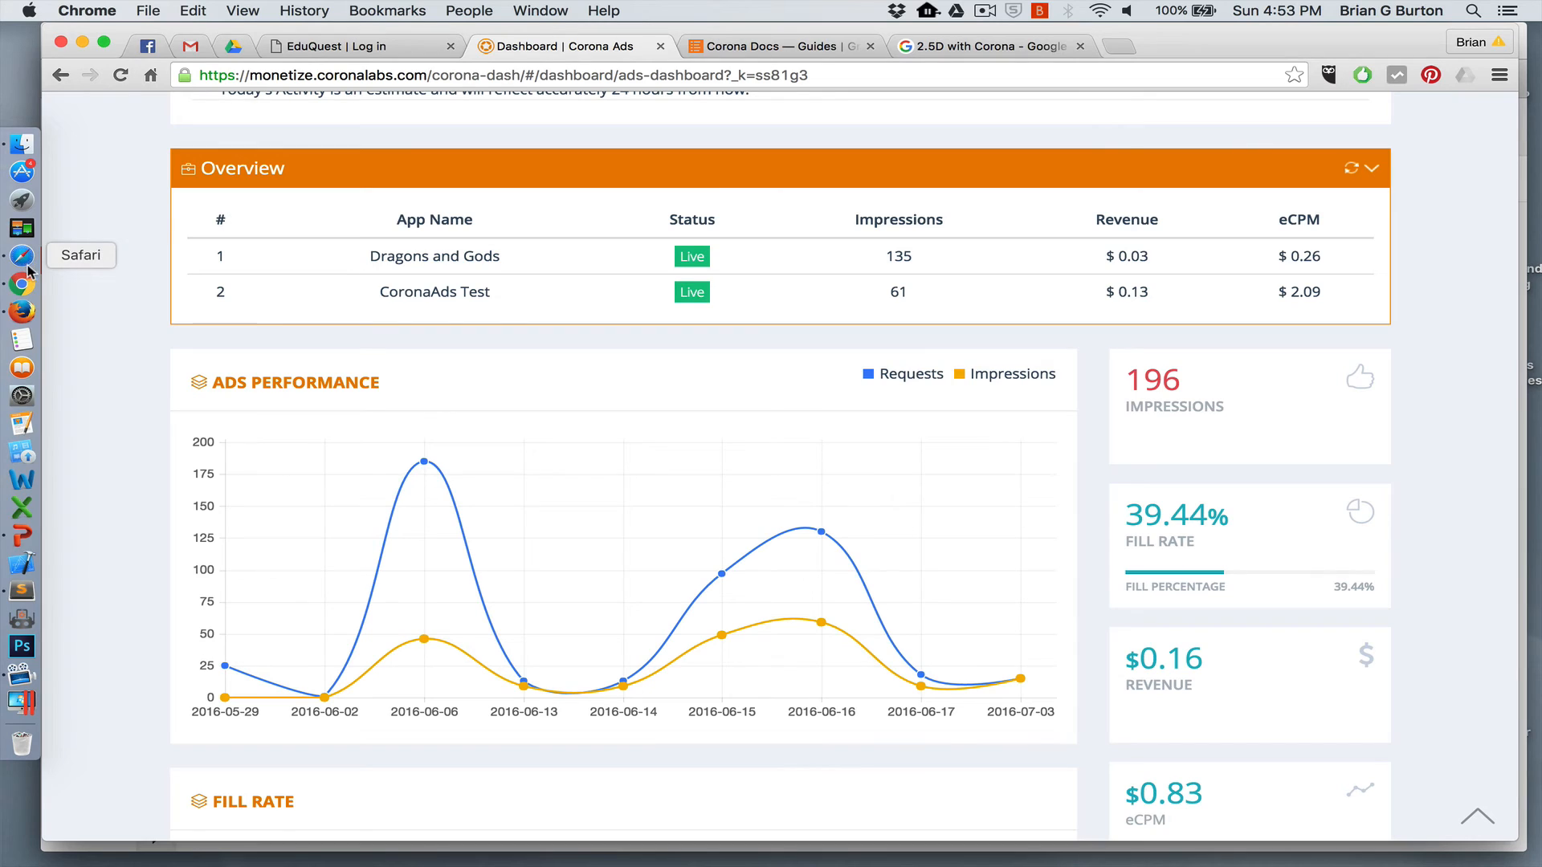
mouse_move(84, 303)
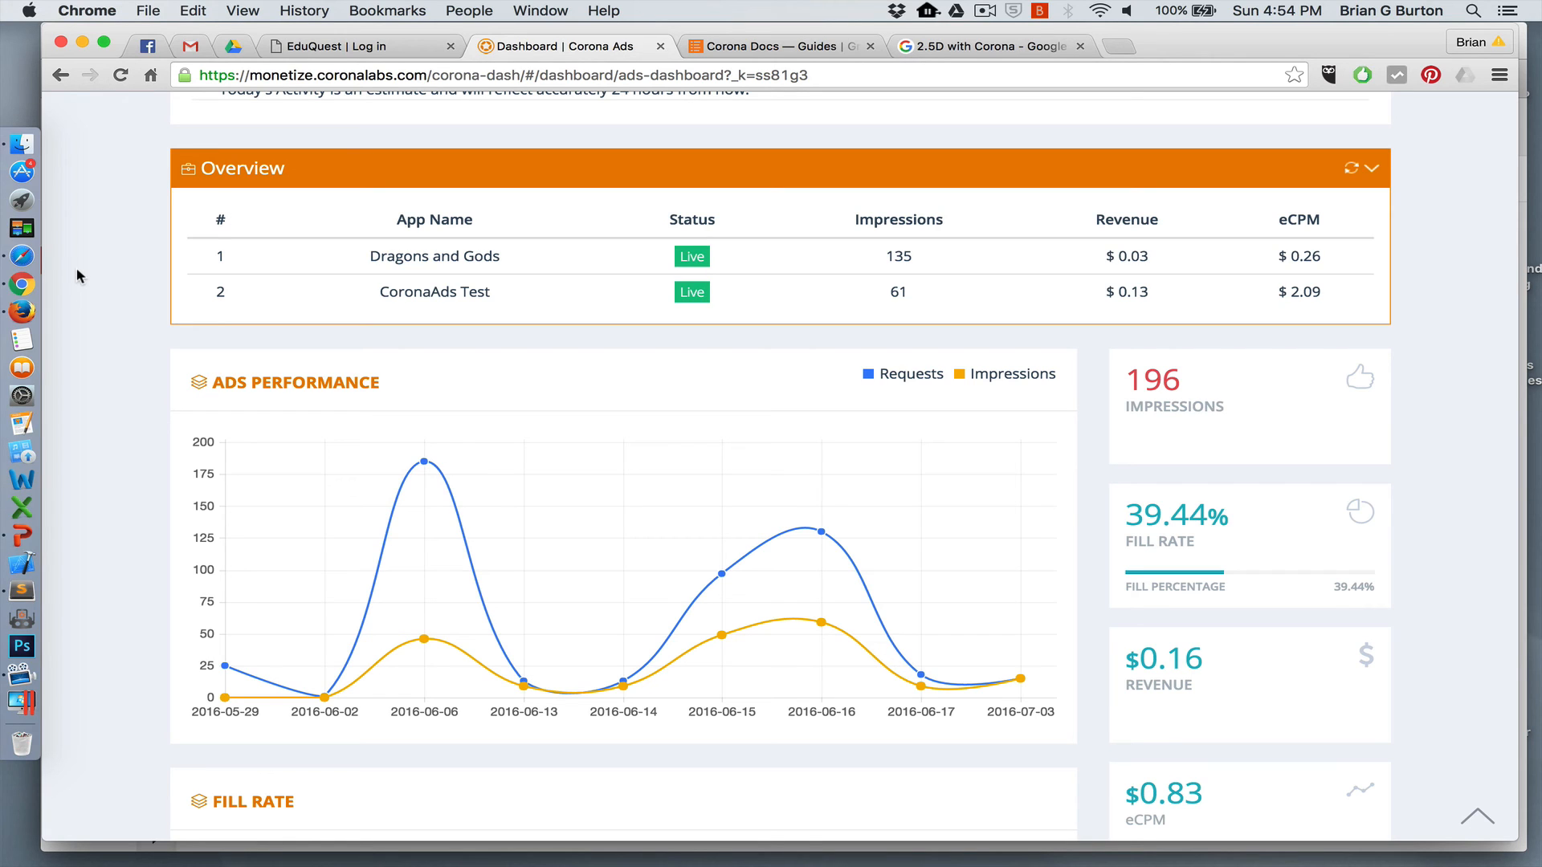
mouse_move(22, 227)
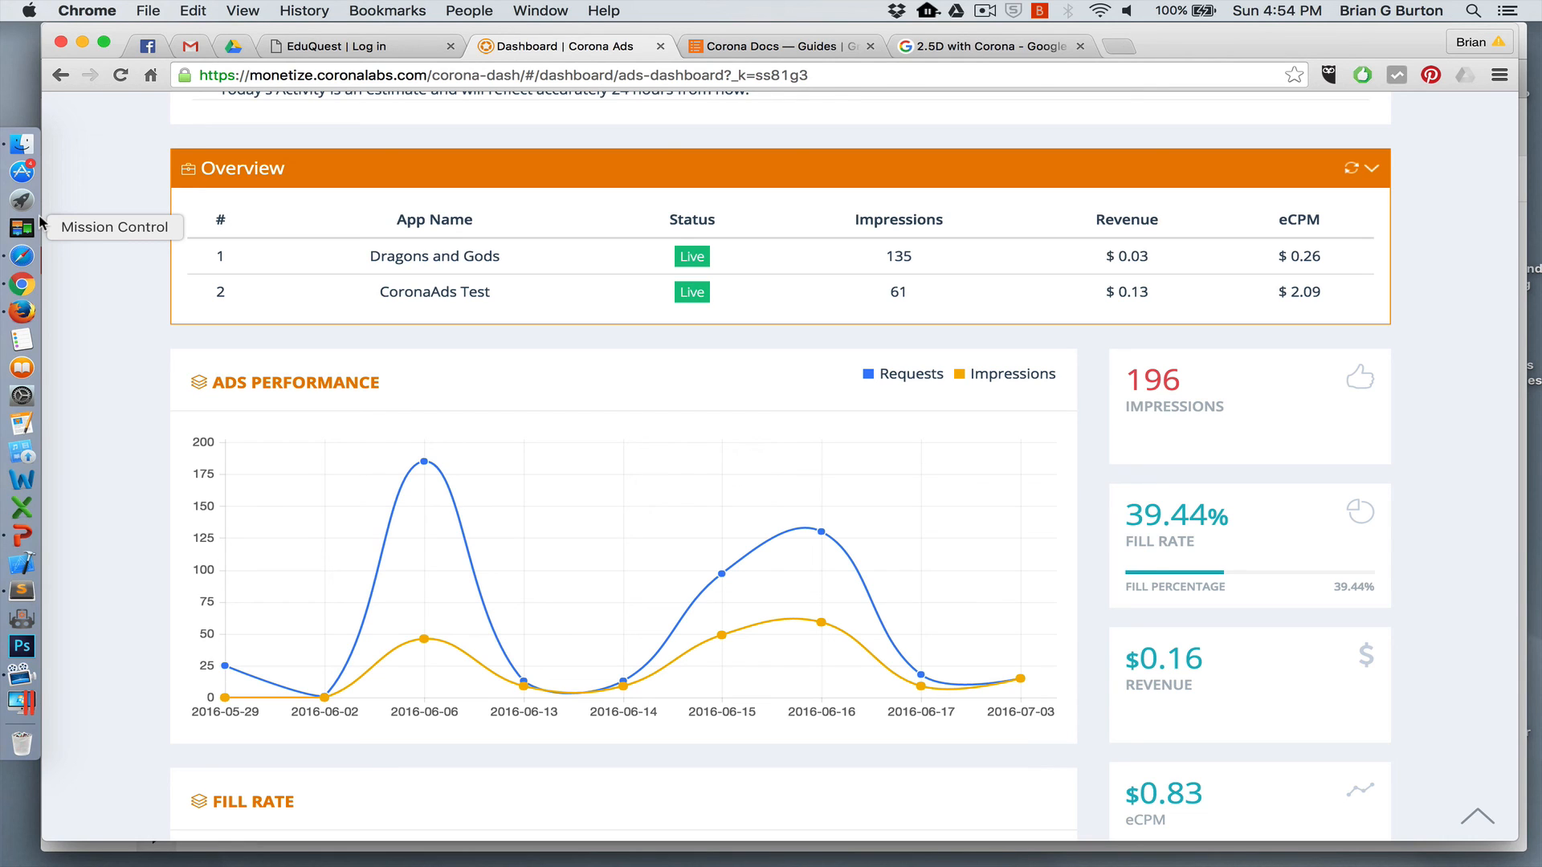
mouse_move(78, 276)
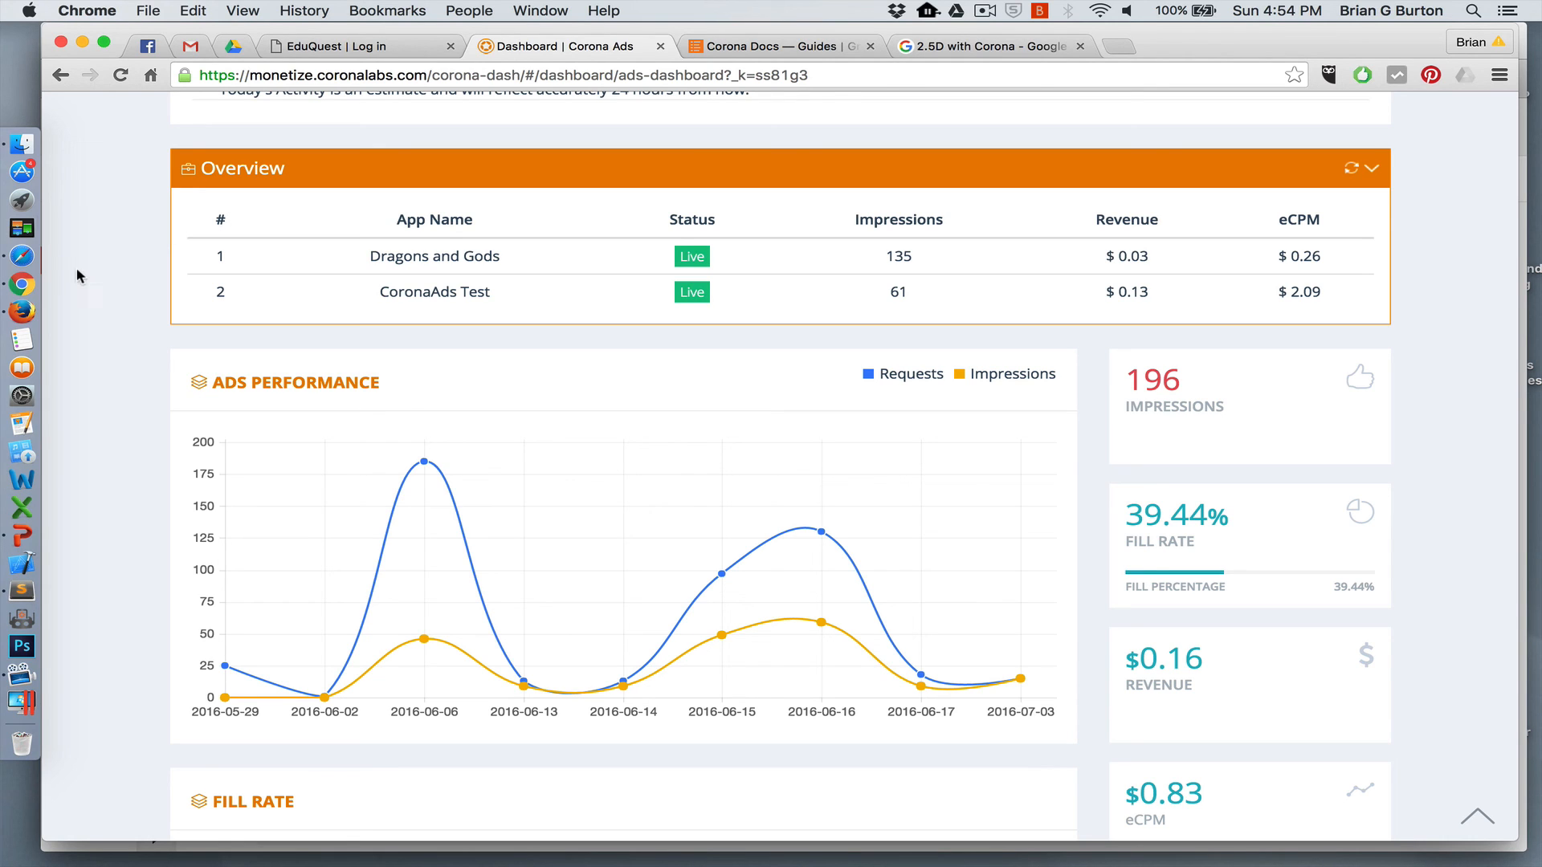
mouse_move(19, 229)
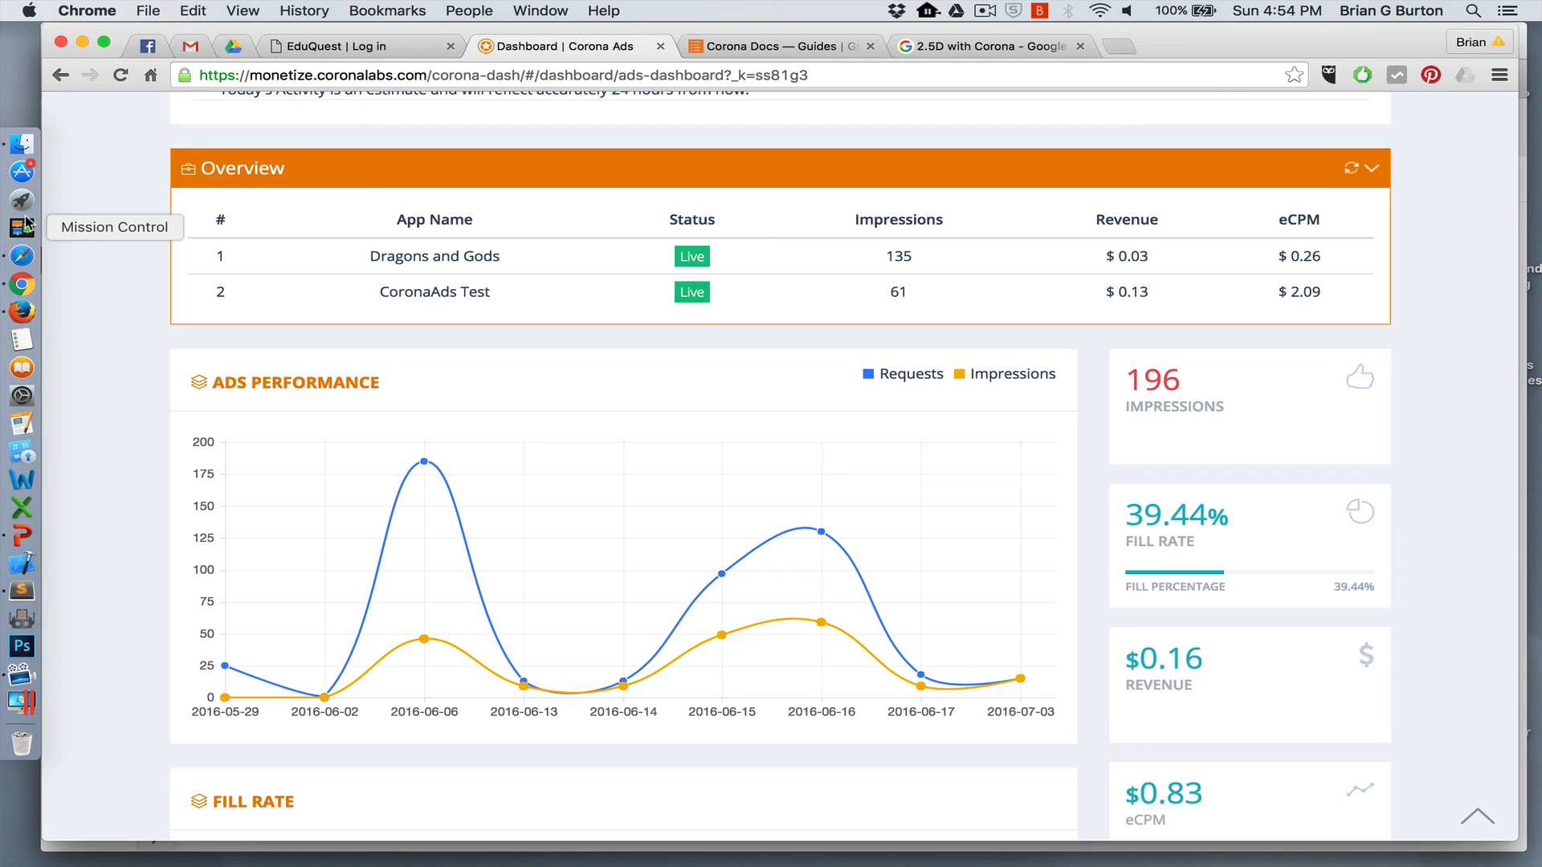